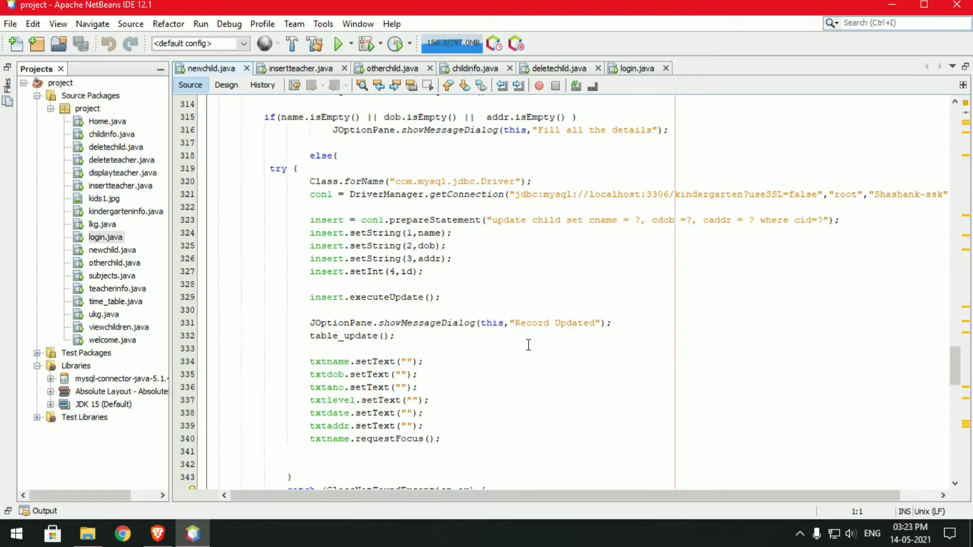
pyautogui.moveTo(502, 345)
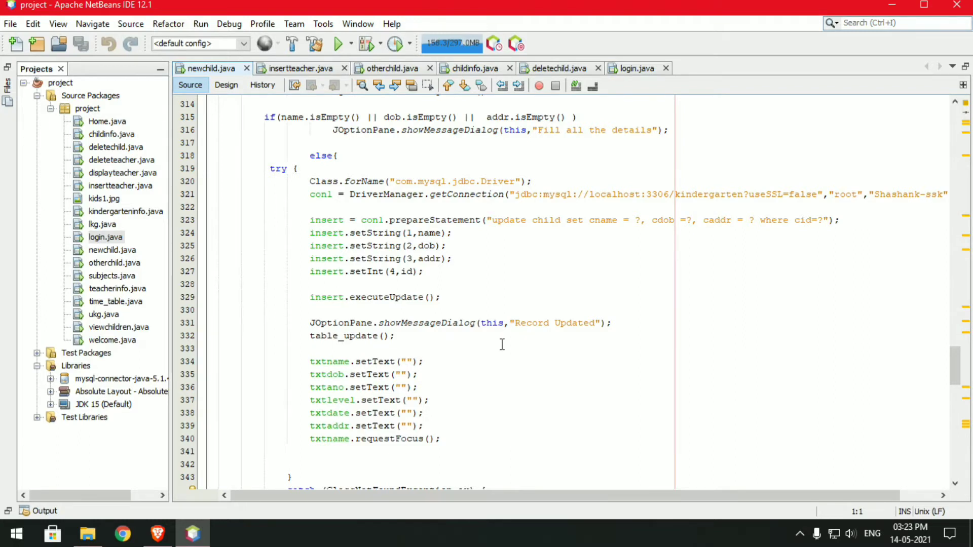
# Step: Run login.java from the Projects panel to launch the kindergarten app
pyautogui.rightClick(106, 237)
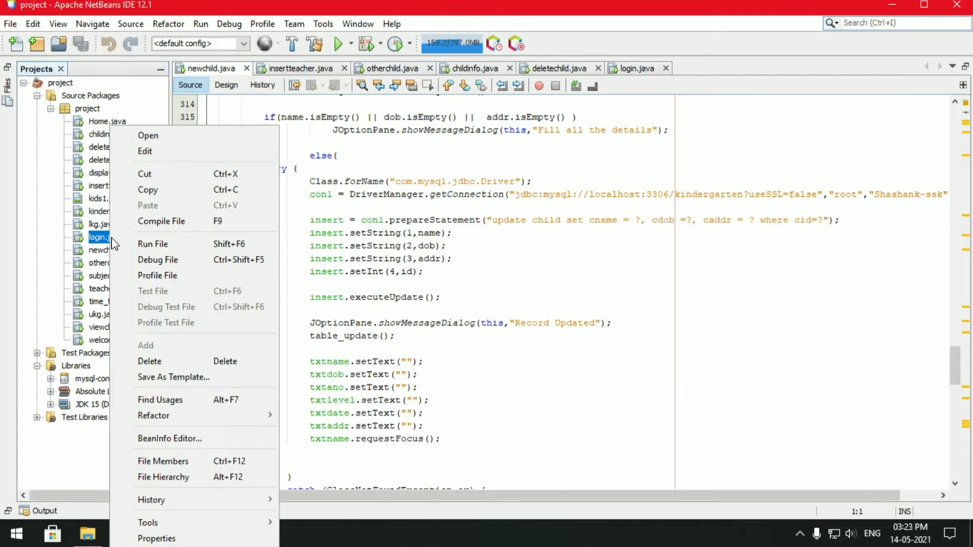
pyautogui.click(152, 244)
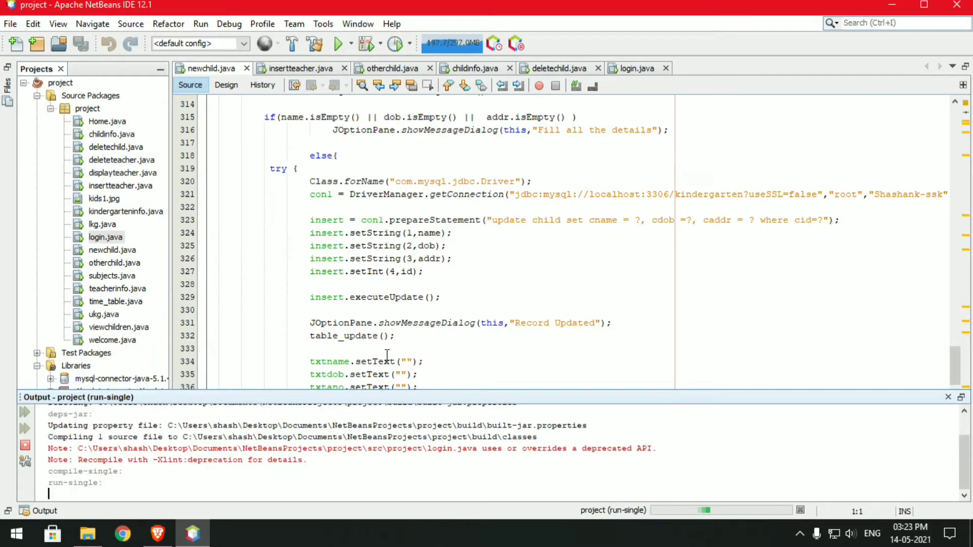
pyautogui.click(338, 44)
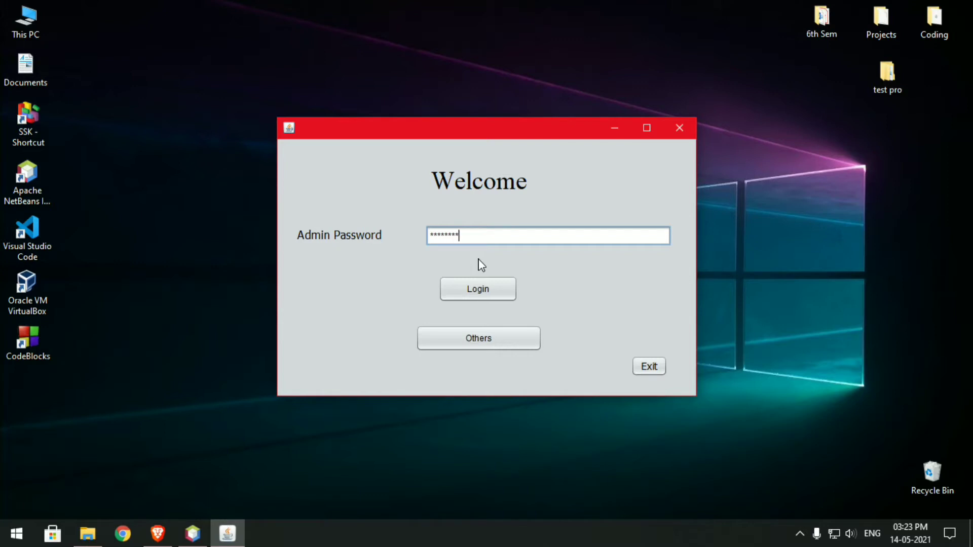
# Step: Enter the admin password, log in, and dismiss the Login Successful message
pyautogui.write('**')
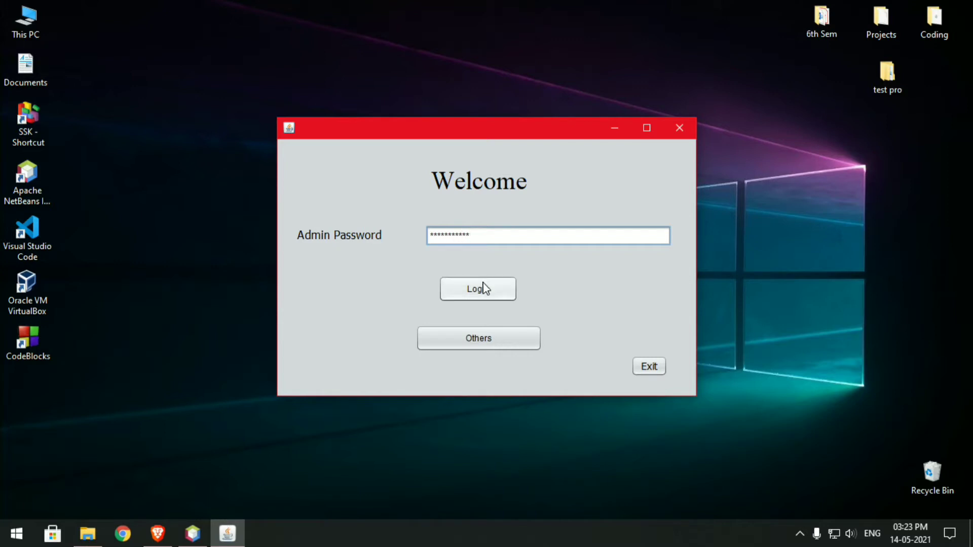
pyautogui.click(478, 288)
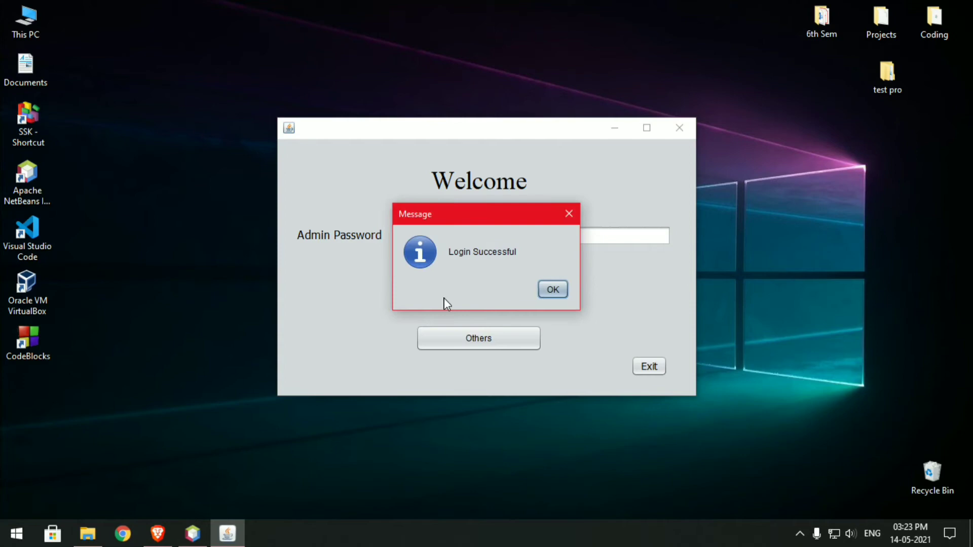
pyautogui.moveTo(442, 276)
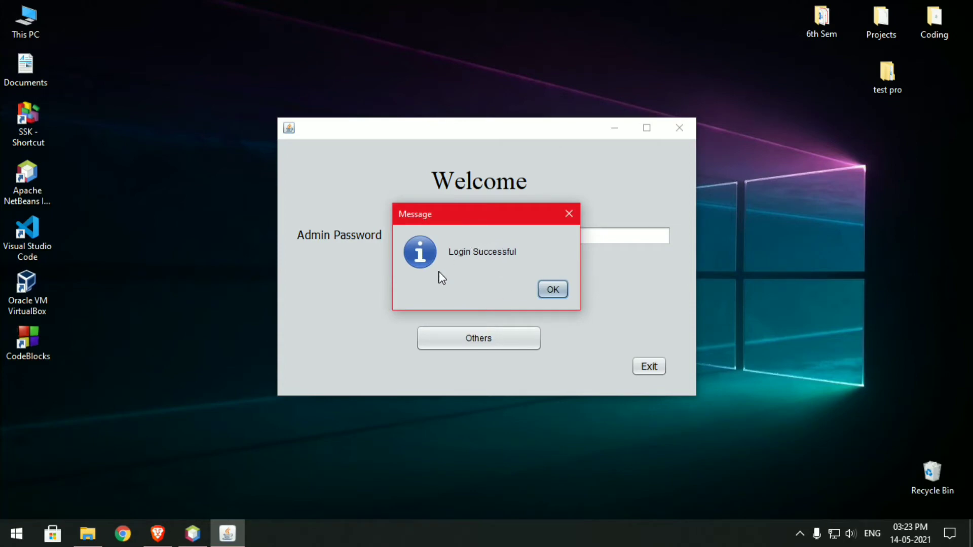
pyautogui.click(552, 289)
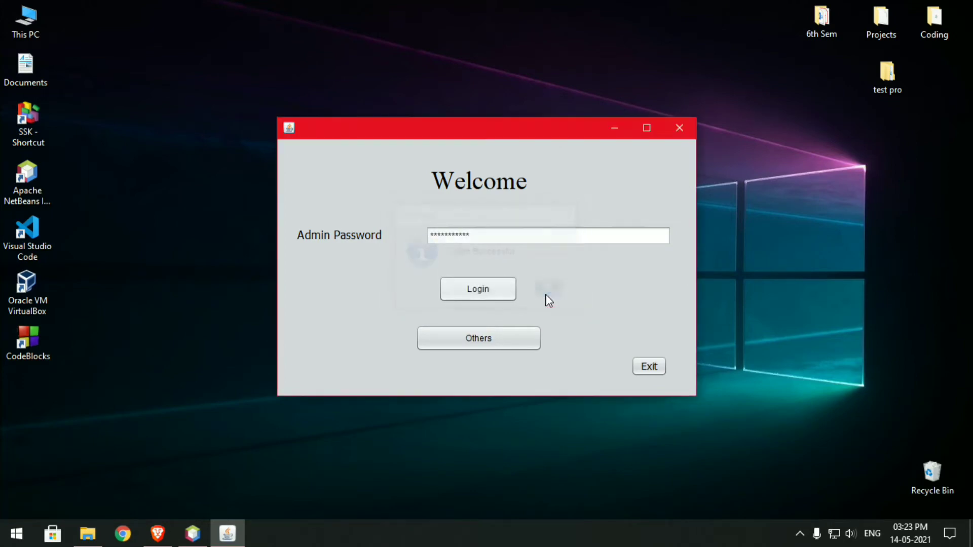
# Step: Proceed from the Welcome window into the main menu
pyautogui.click(477, 288)
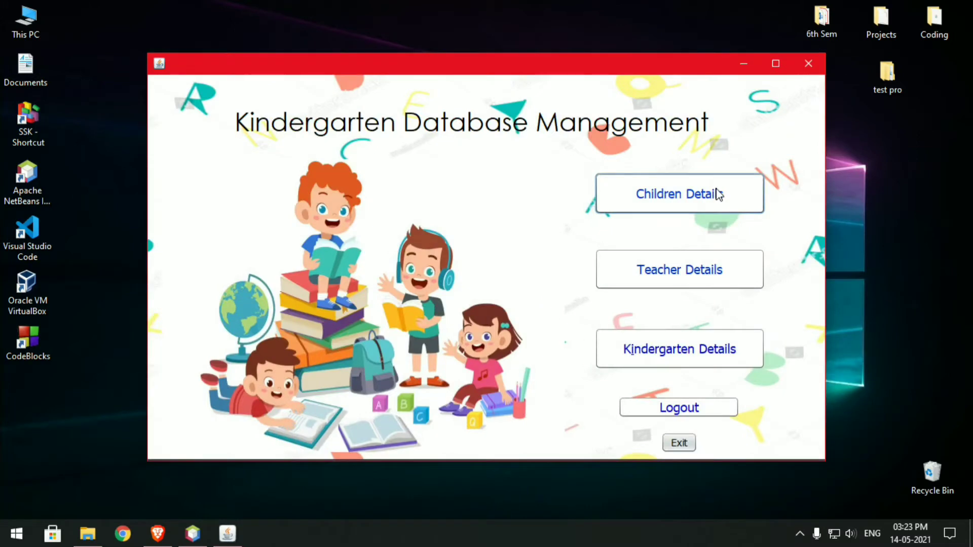
pyautogui.moveTo(435, 295)
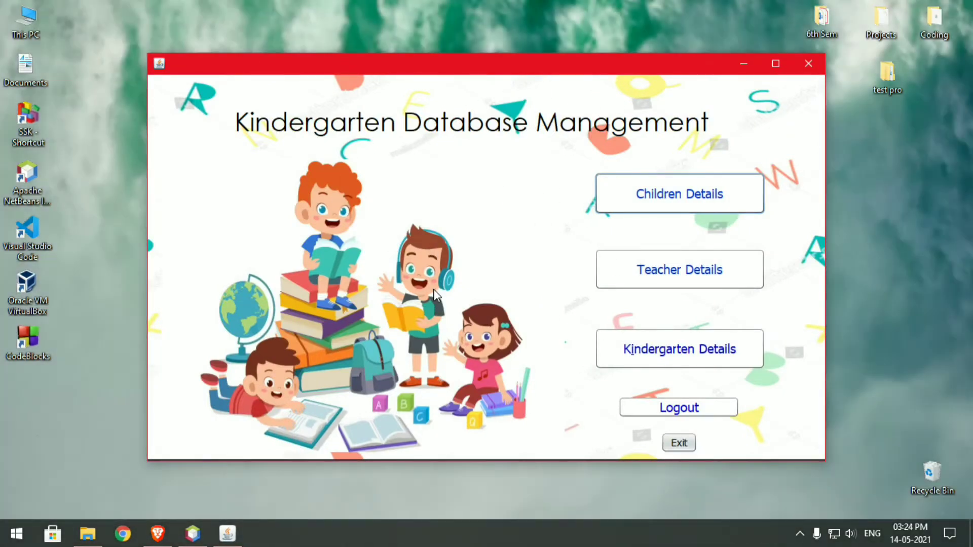
pyautogui.moveTo(658, 209)
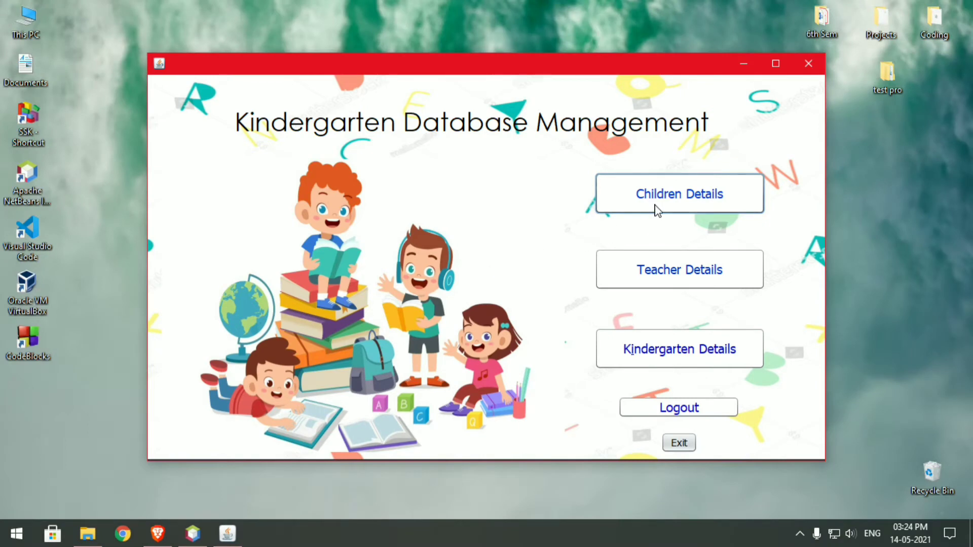
pyautogui.moveTo(666, 279)
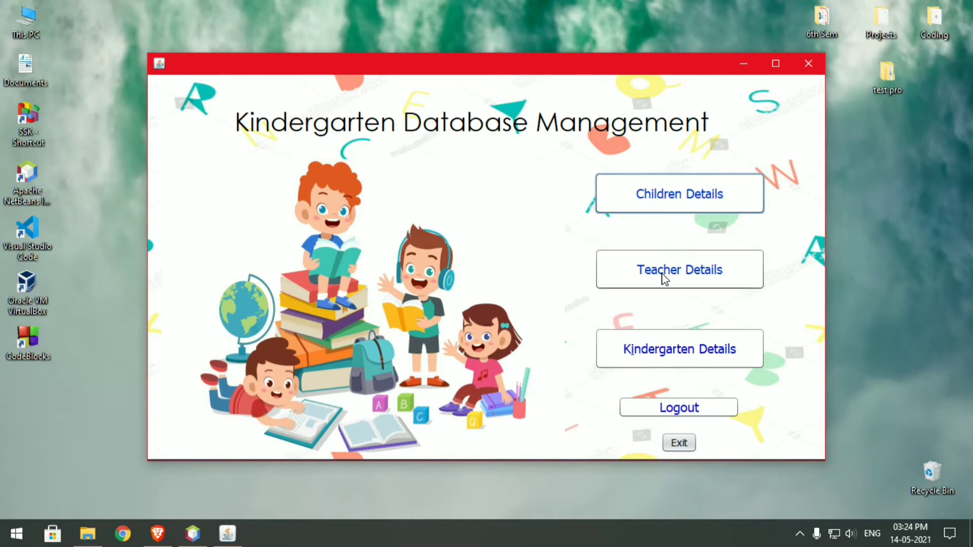
pyautogui.moveTo(678, 312)
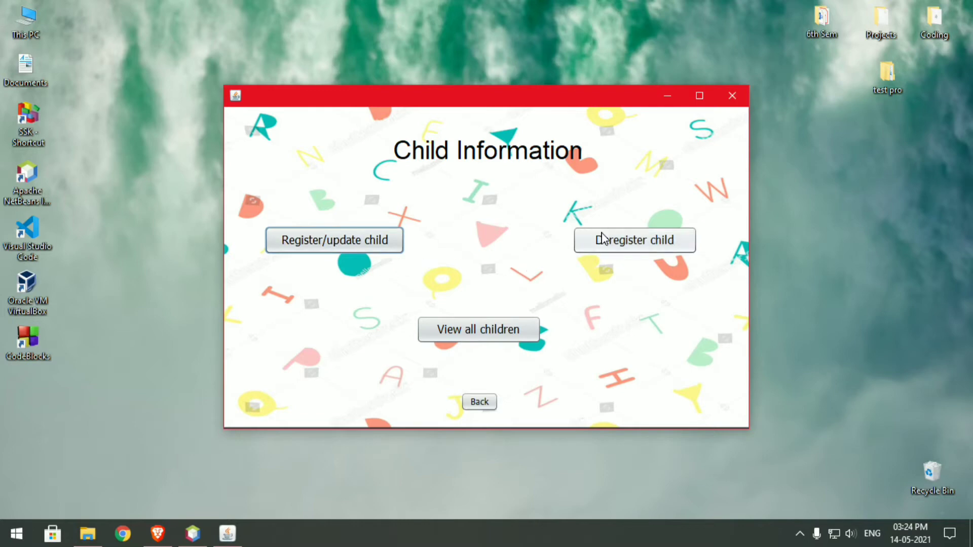
pyautogui.moveTo(502, 252)
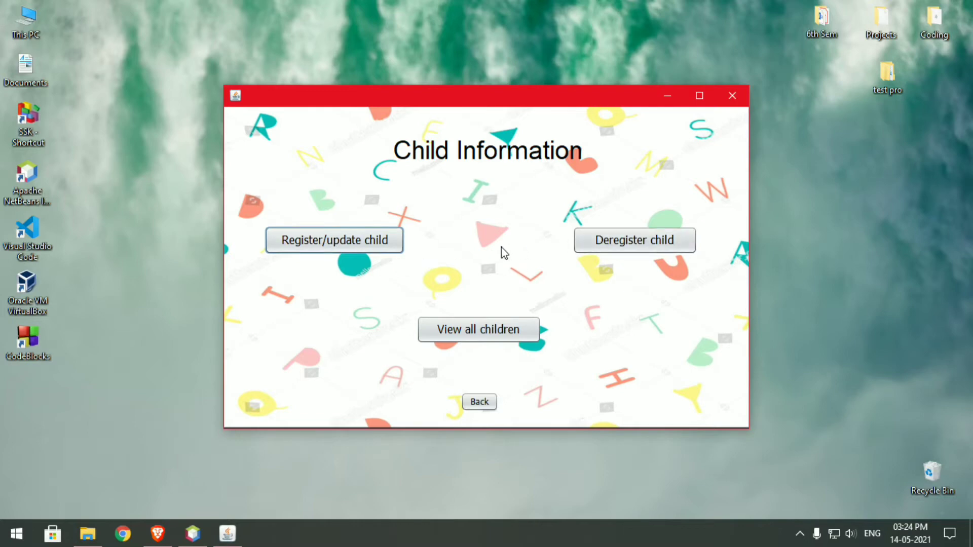
pyautogui.moveTo(373, 254)
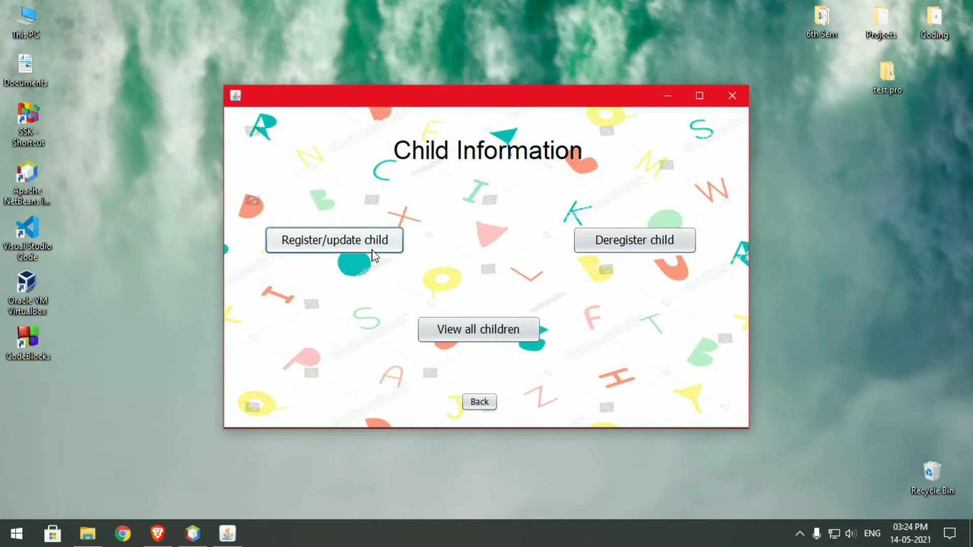
pyautogui.moveTo(473, 346)
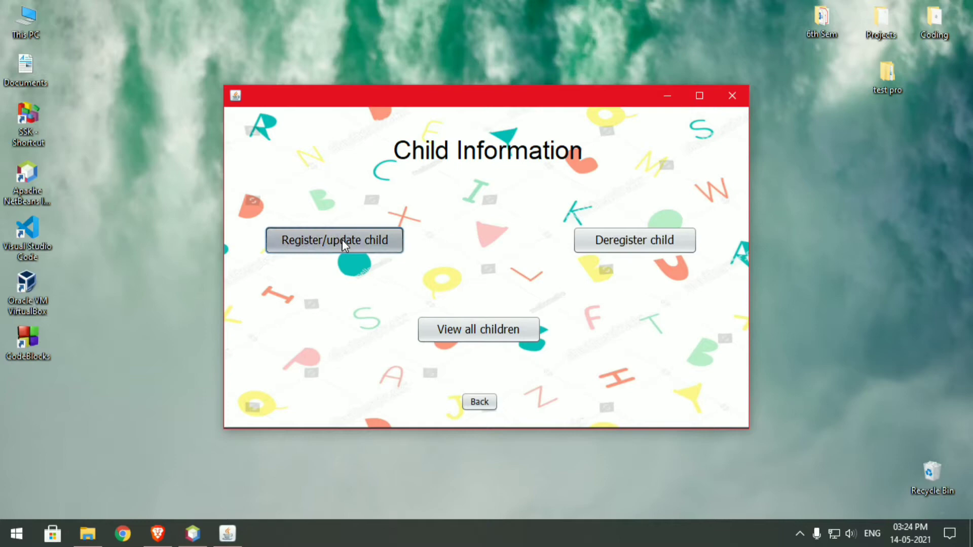
pyautogui.click(335, 240)
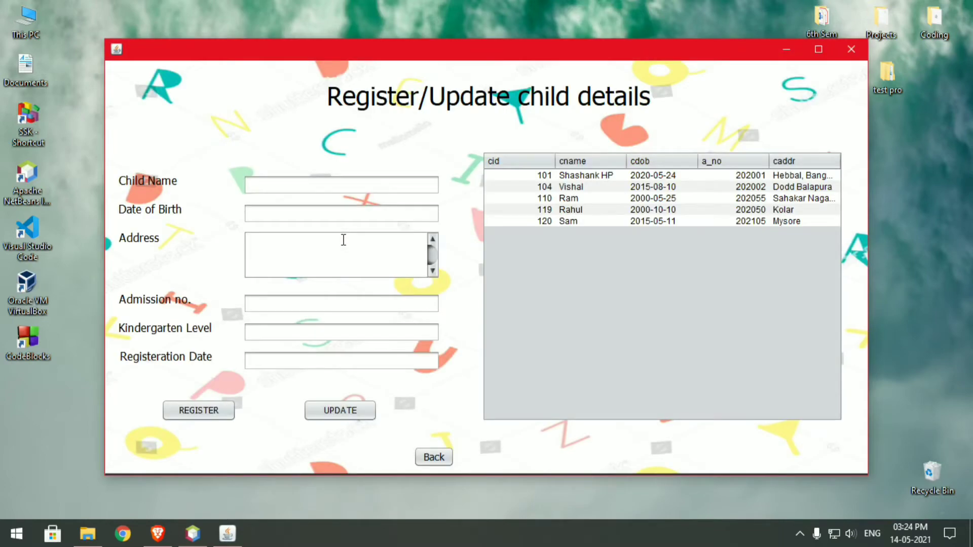
pyautogui.moveTo(603, 180)
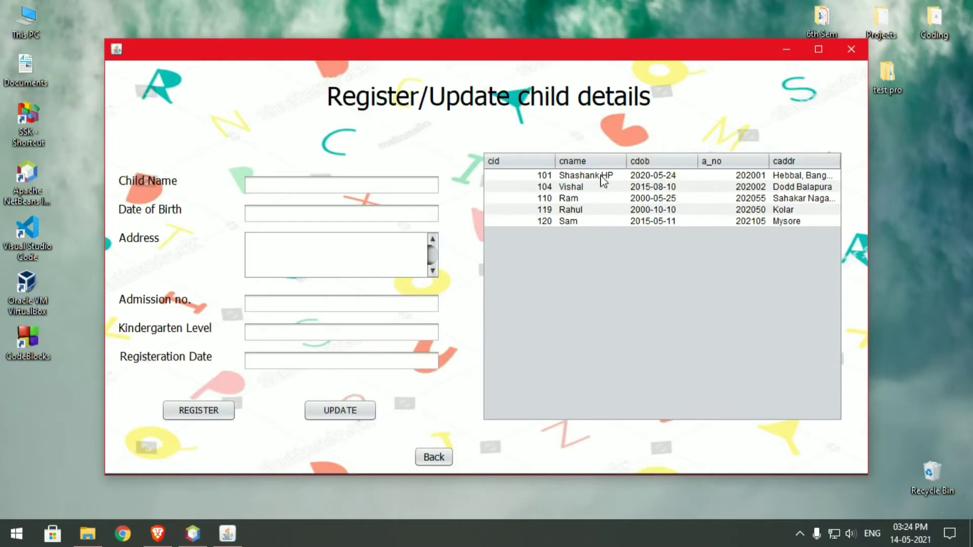
pyautogui.moveTo(571, 180)
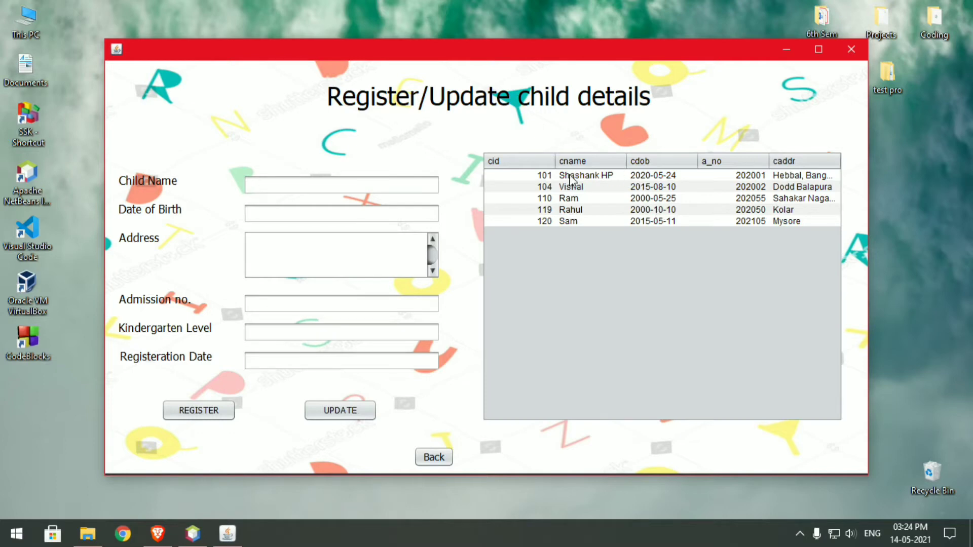
pyautogui.moveTo(584, 191)
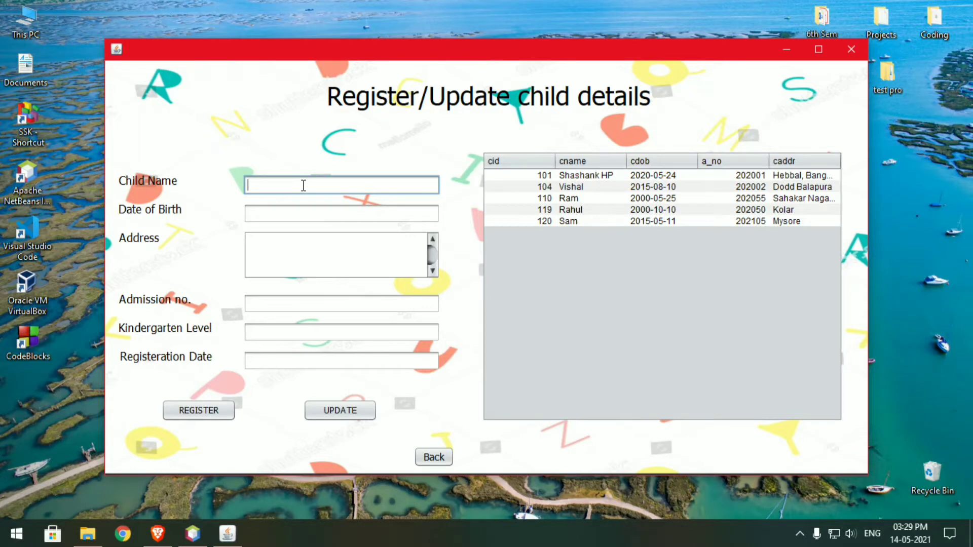
pyautogui.write('Bheem')
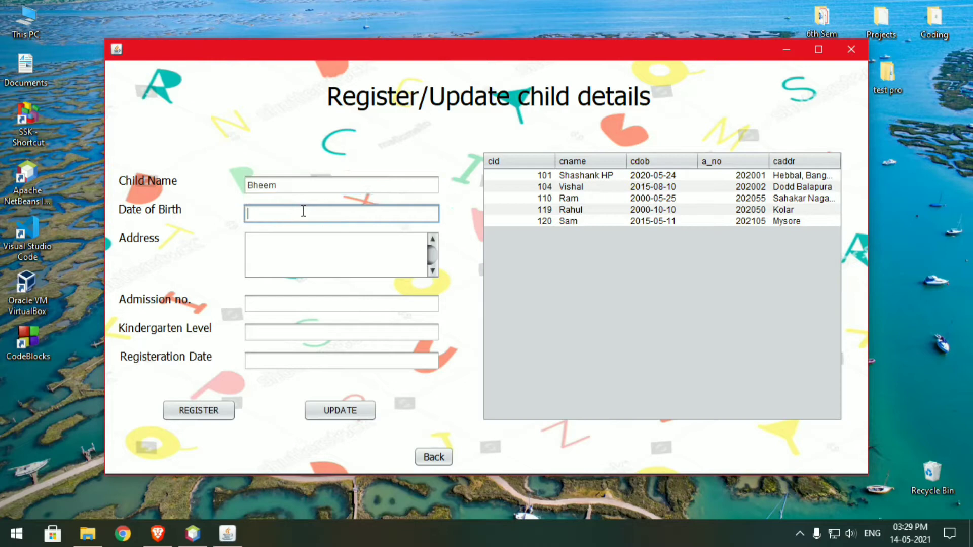
pyautogui.write('2015-05-05')
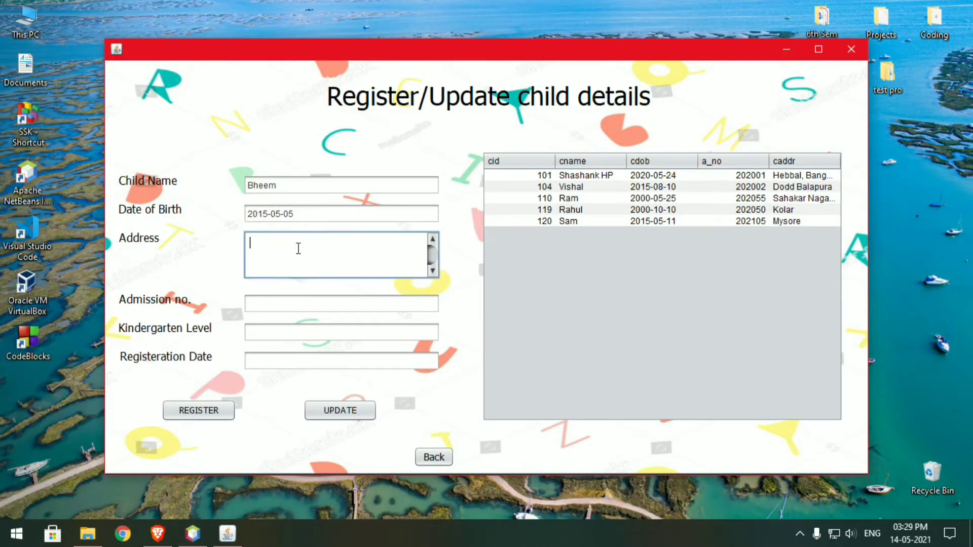
pyautogui.write('Mysore')
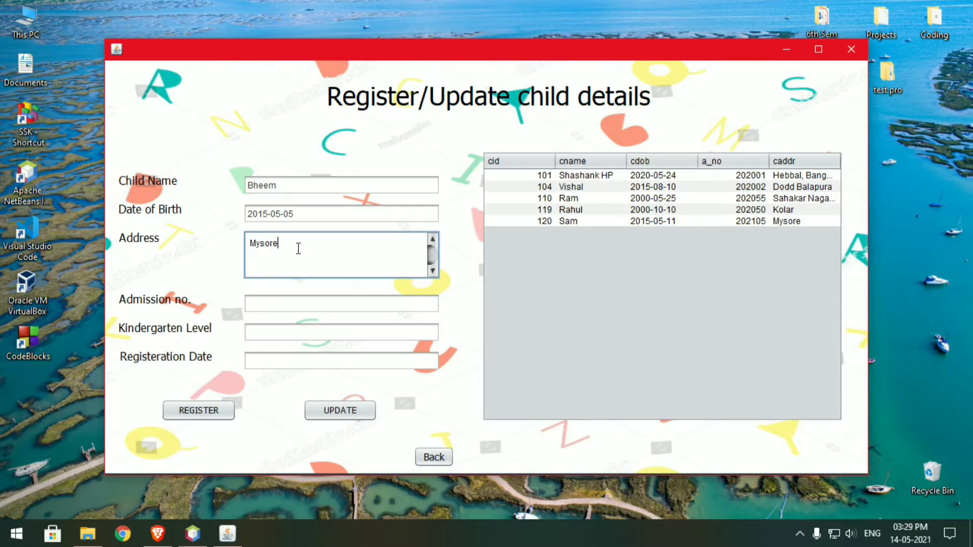
pyautogui.write('20')
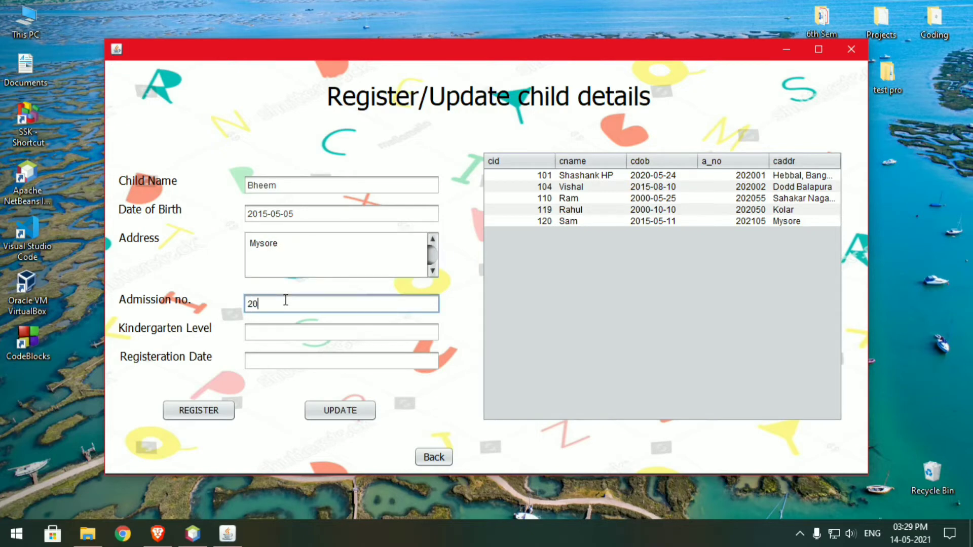
pyautogui.write('21100')
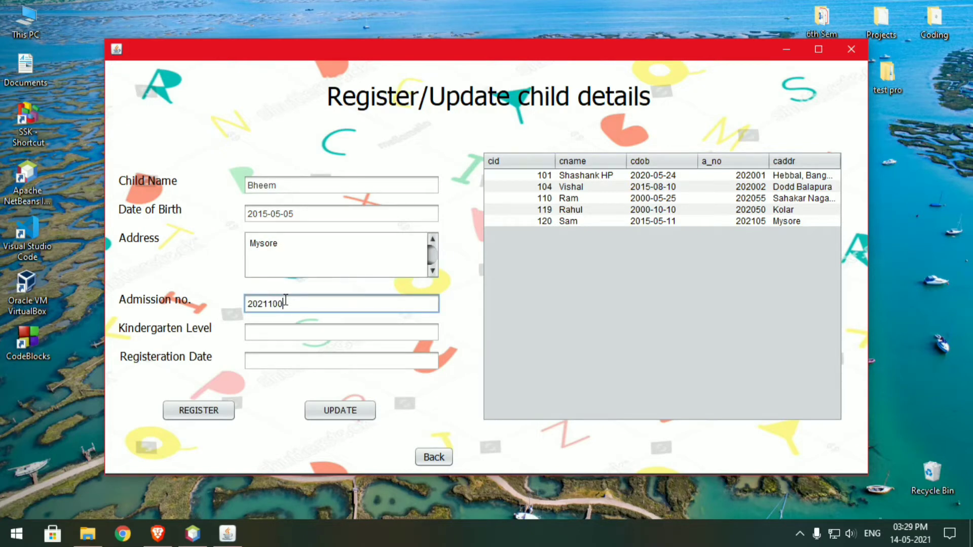
pyautogui.click(341, 332)
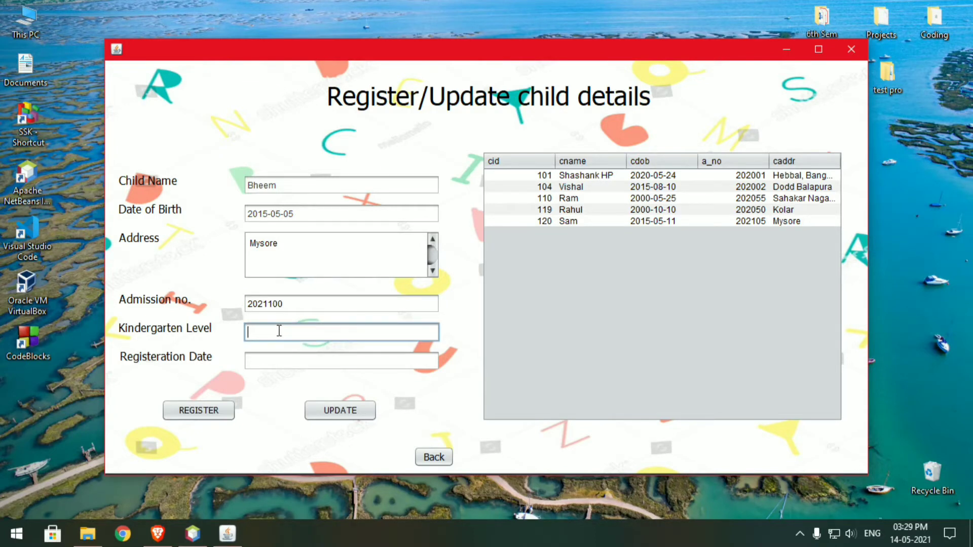
pyautogui.write('Low')
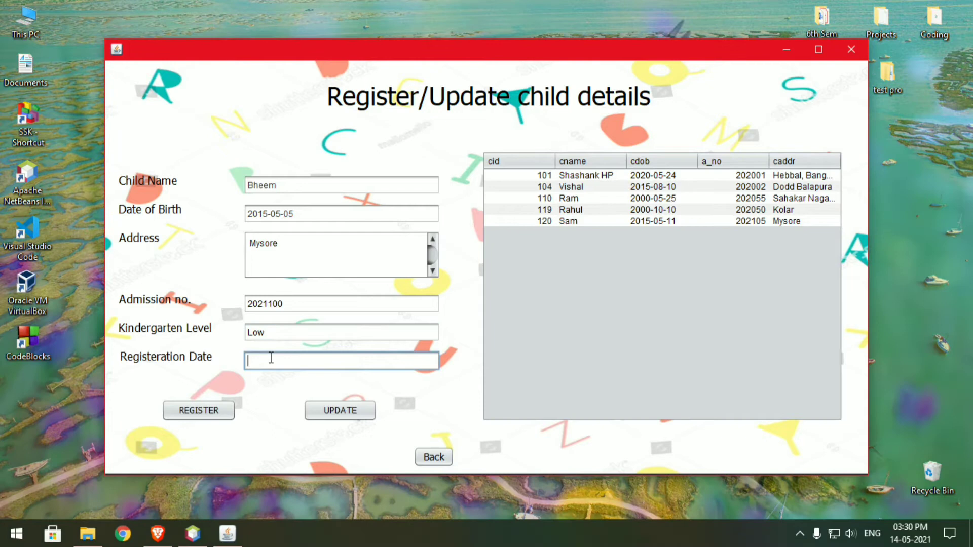
pyautogui.write('202')
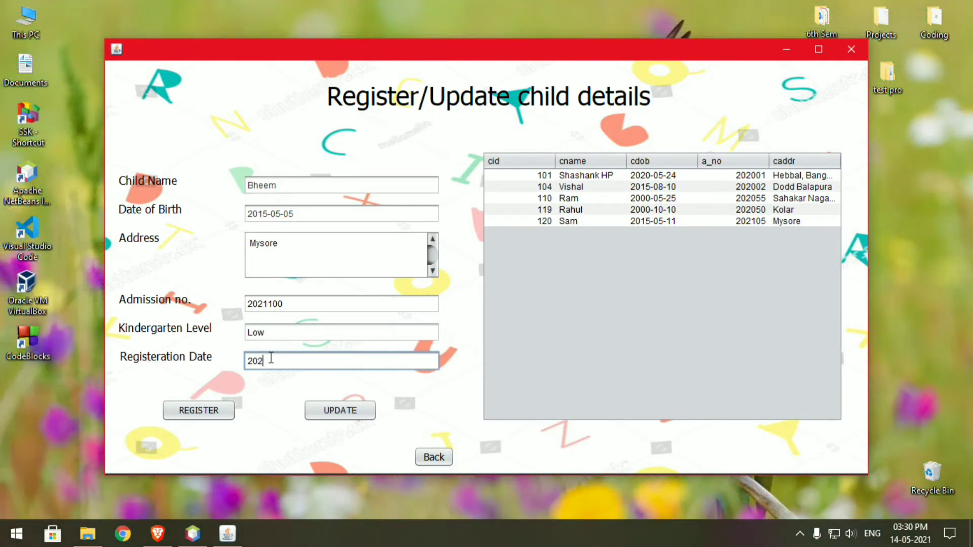
pyautogui.write('1-0514')
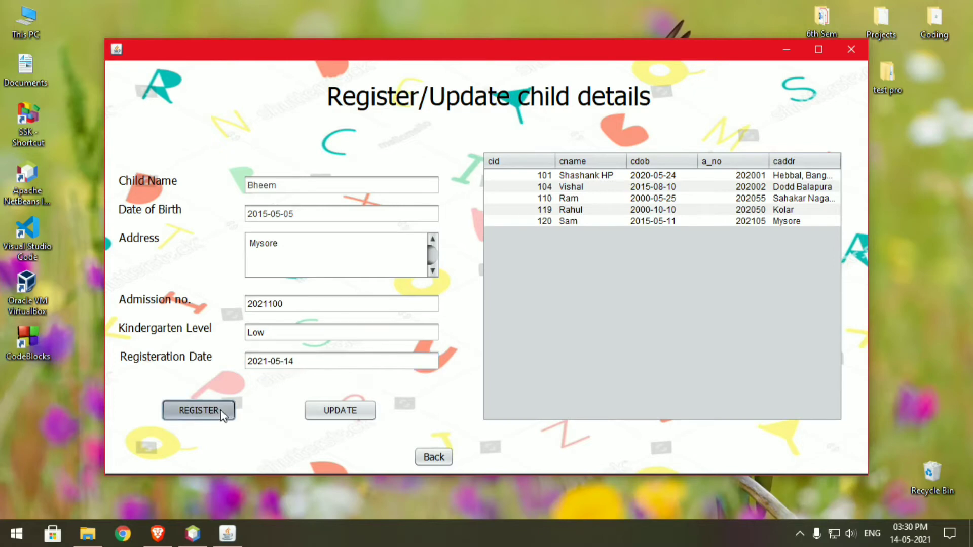
# Step: Register Bheem and confirm the Record Added message, creating child ID 122
pyautogui.click(198, 410)
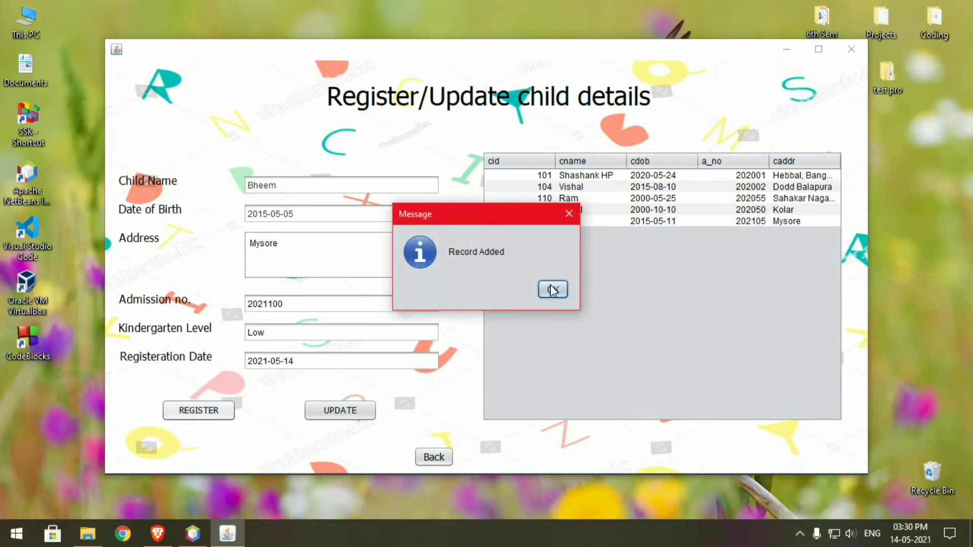
pyautogui.click(551, 290)
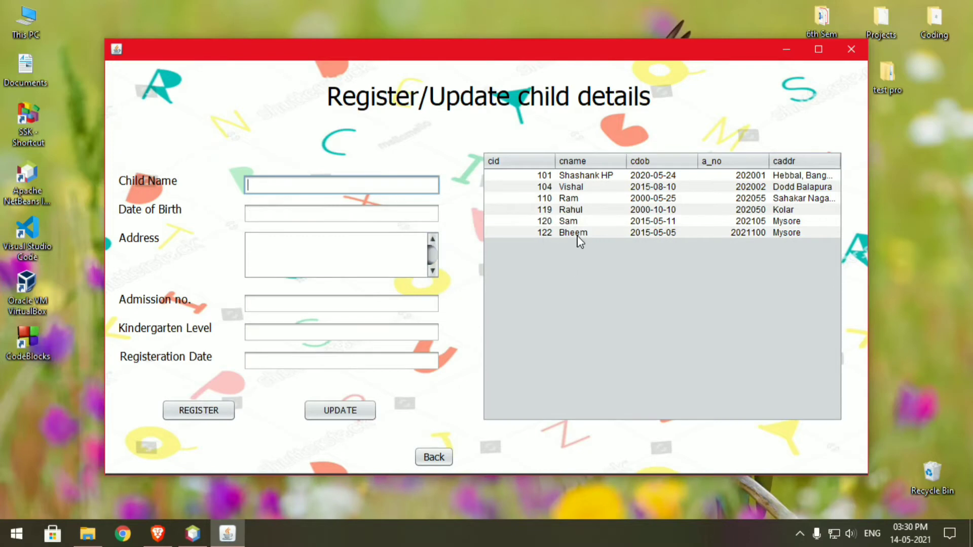
pyautogui.moveTo(582, 269)
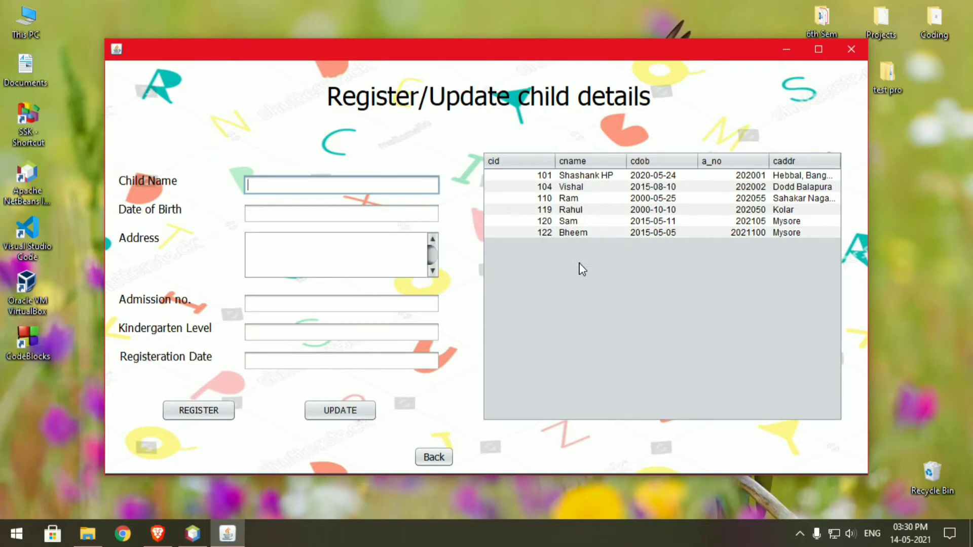
pyautogui.moveTo(588, 256)
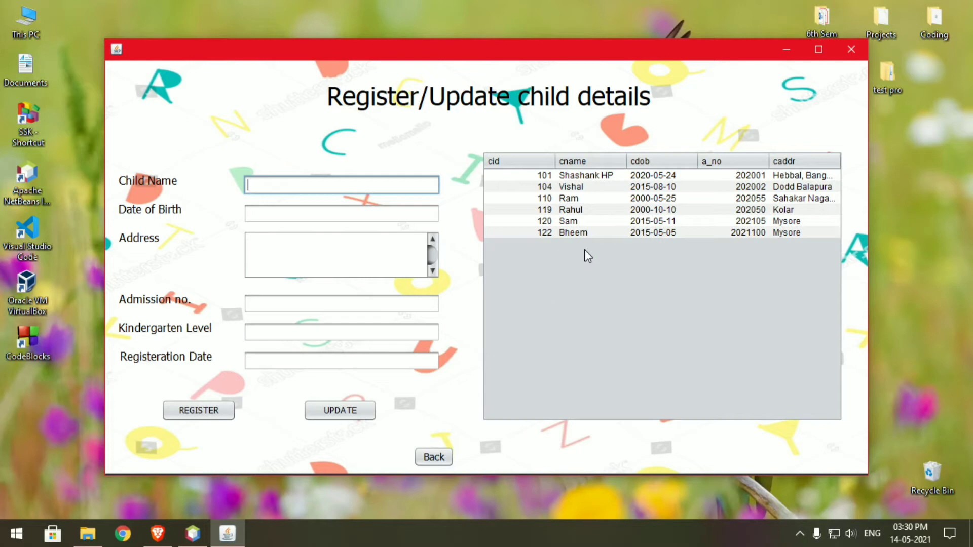
# Step: Load Bheem's record (ID 122), change his address to Bangalore, and confirm the update
pyautogui.click(571, 232)
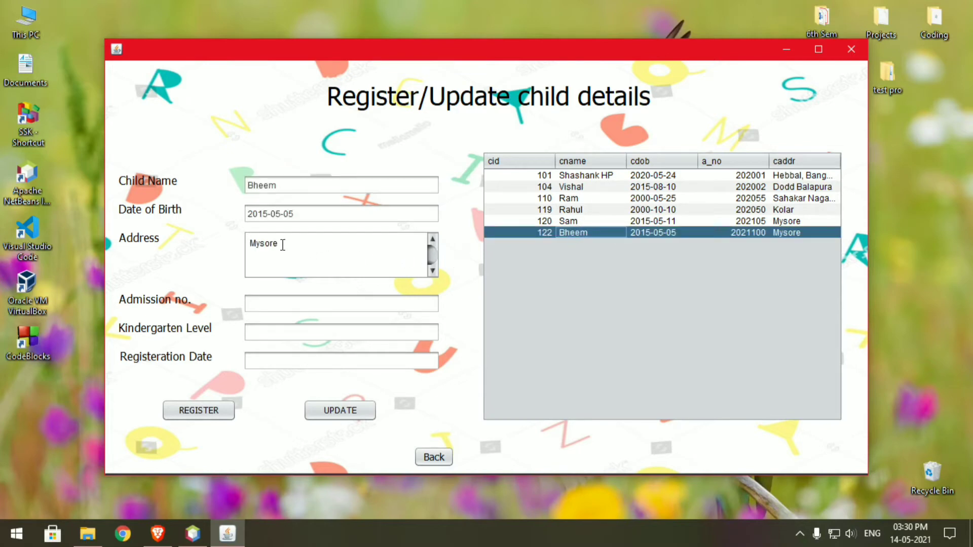
pyautogui.write('Ba')
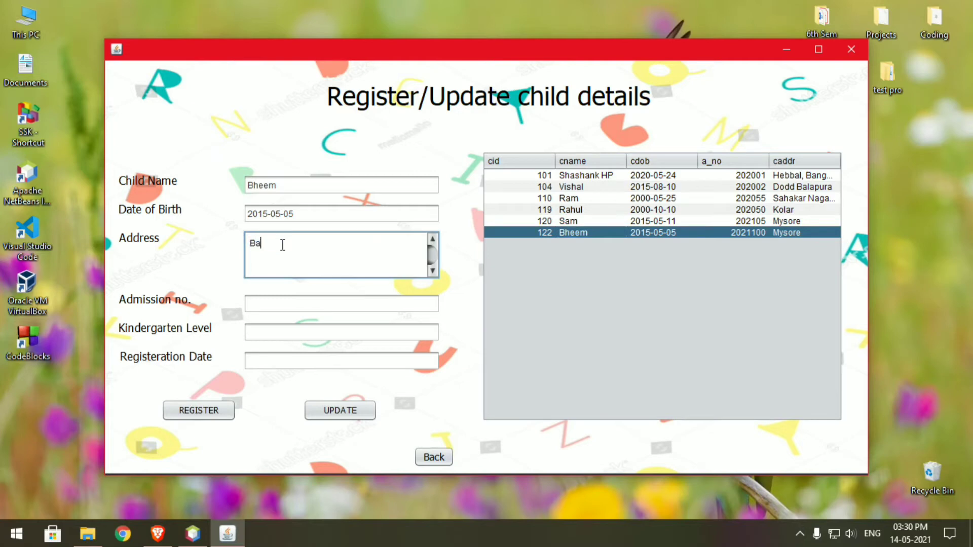
pyautogui.write('ngalore')
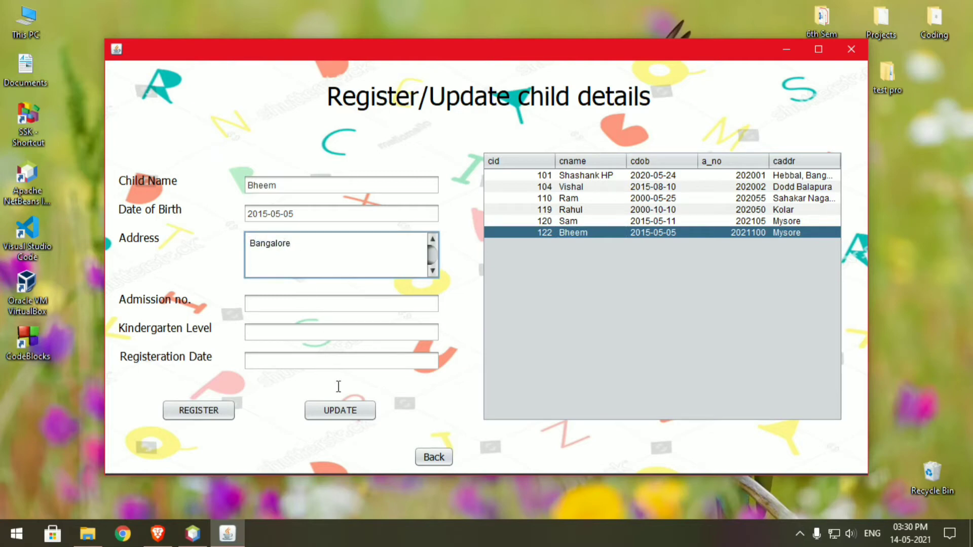
pyautogui.click(339, 410)
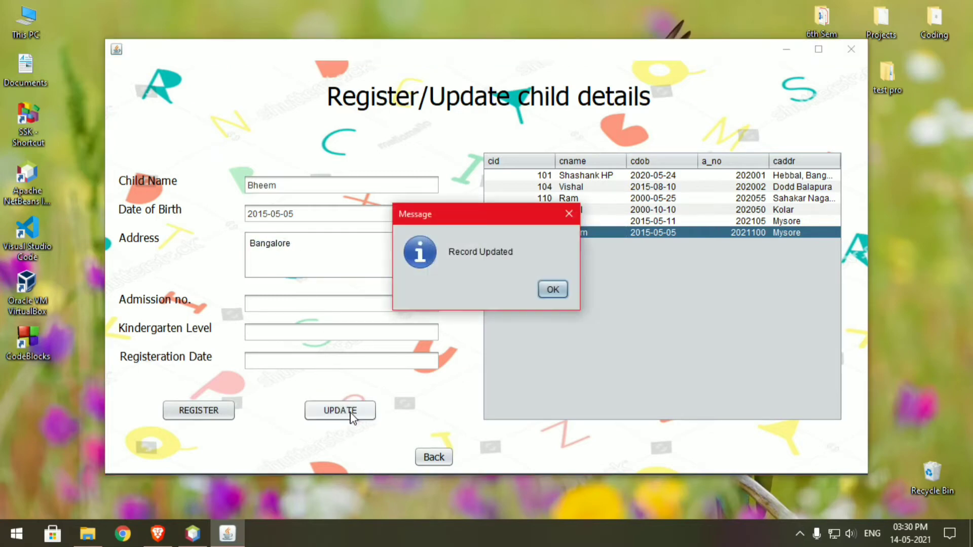
pyautogui.click(551, 289)
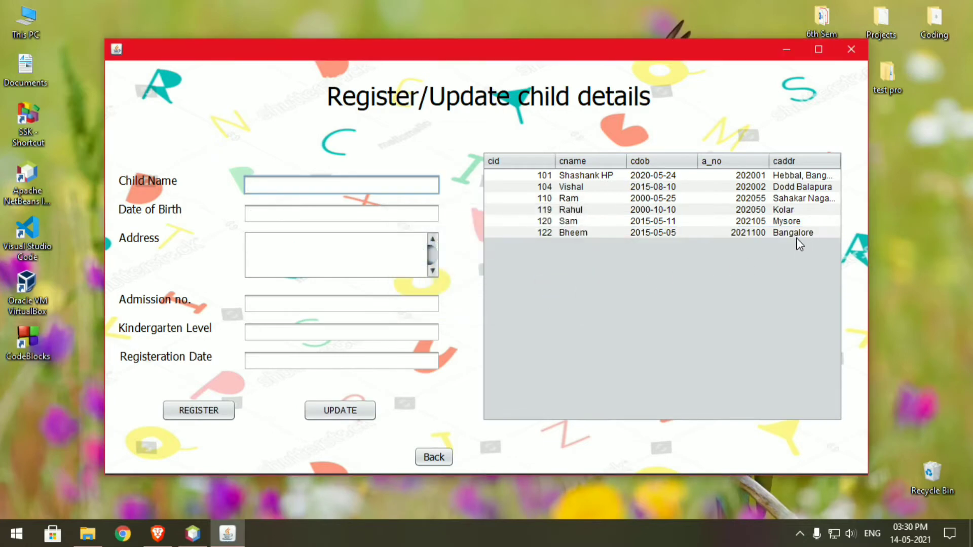
pyautogui.moveTo(769, 239)
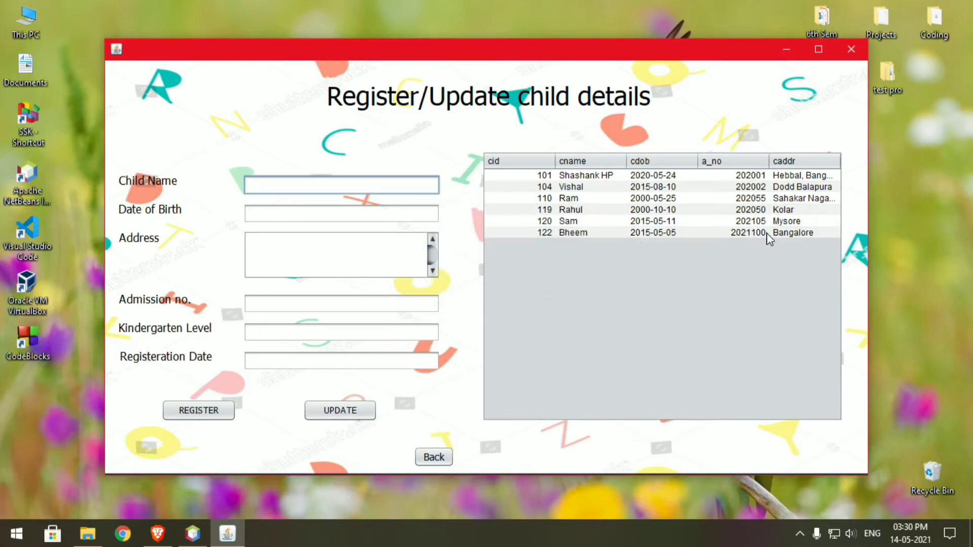
# Step: Deregister Bheem (ID 122) on the Deregister child screen, then go back to the main menu
pyautogui.click(433, 456)
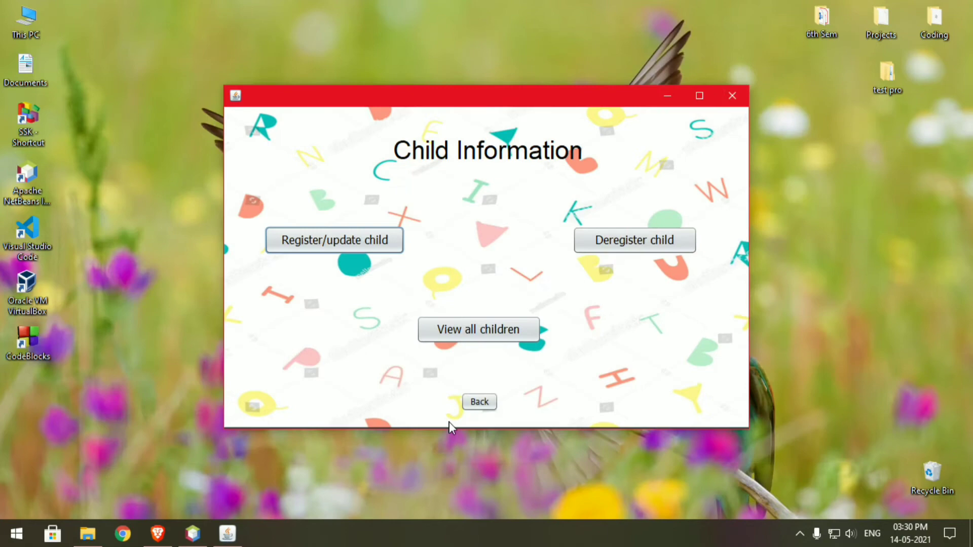
pyautogui.moveTo(634, 255)
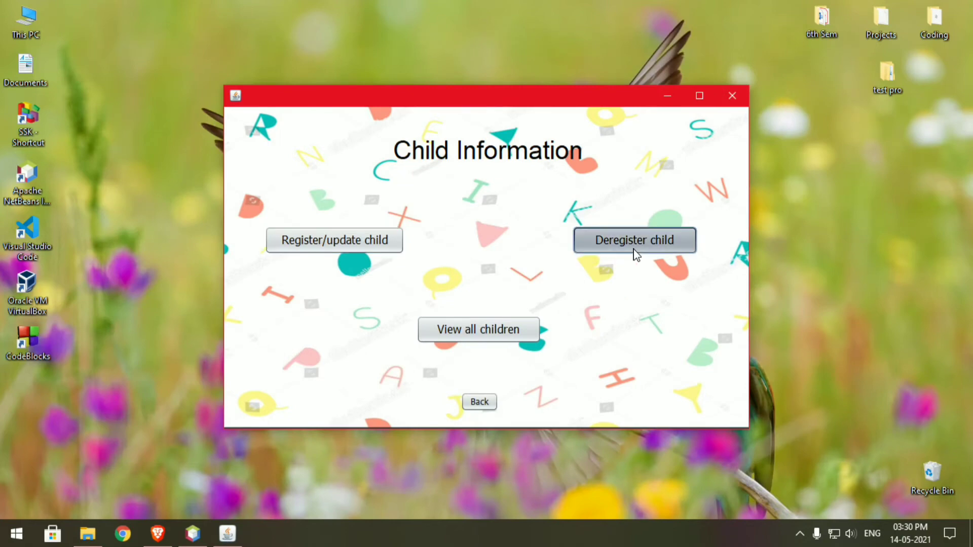
pyautogui.click(633, 240)
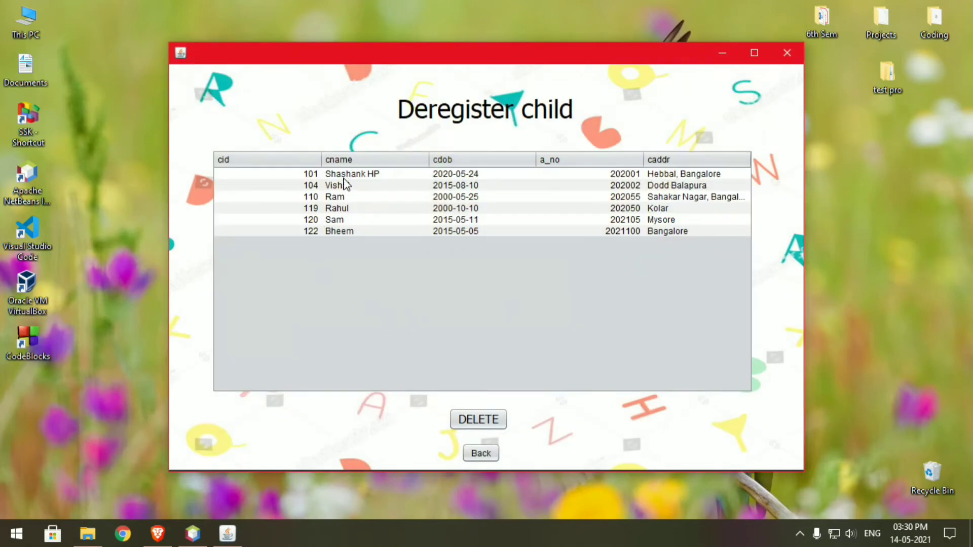
pyautogui.click(340, 231)
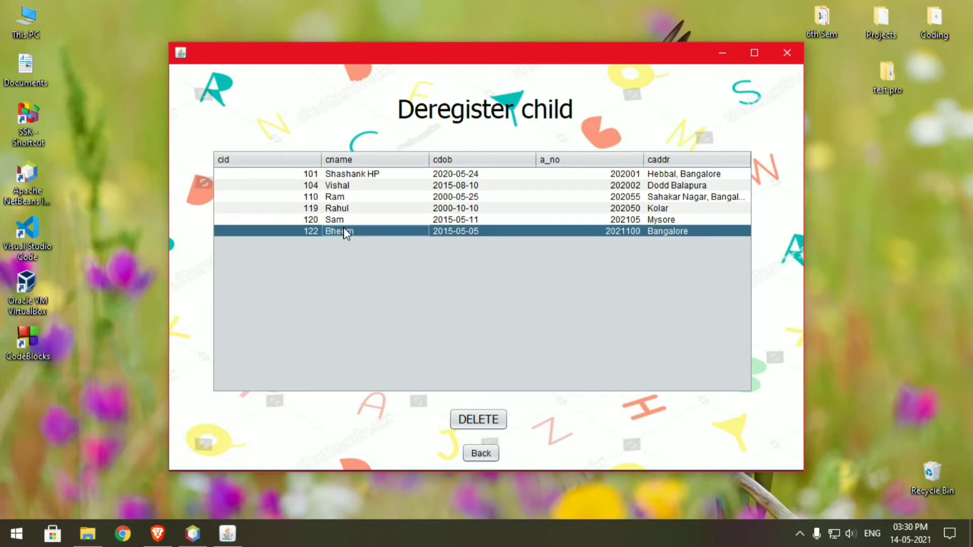
pyautogui.moveTo(477, 419)
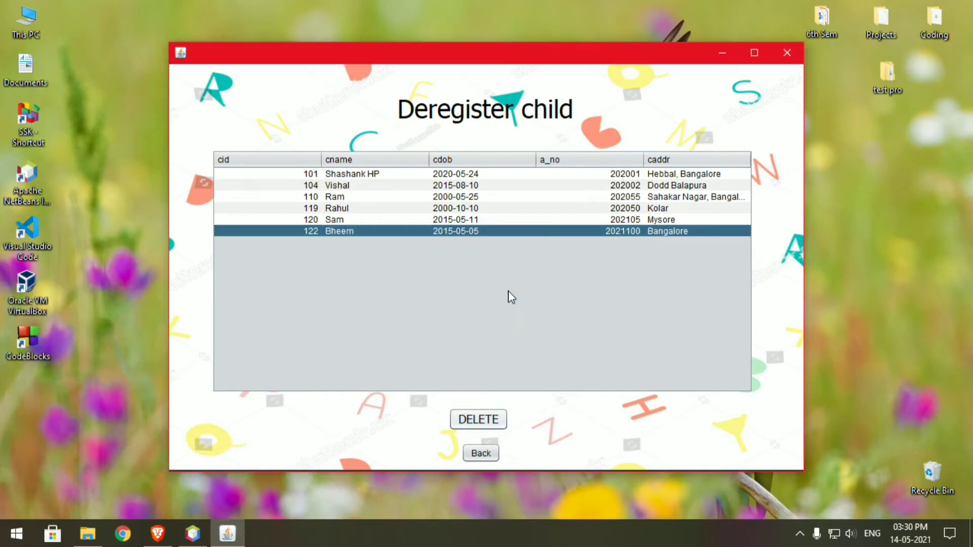
pyautogui.click(478, 419)
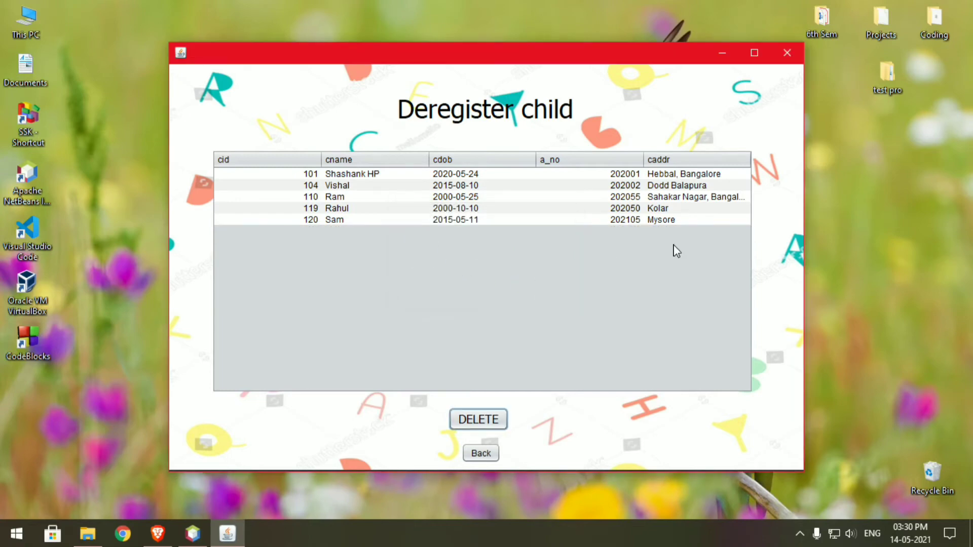
pyautogui.click(481, 453)
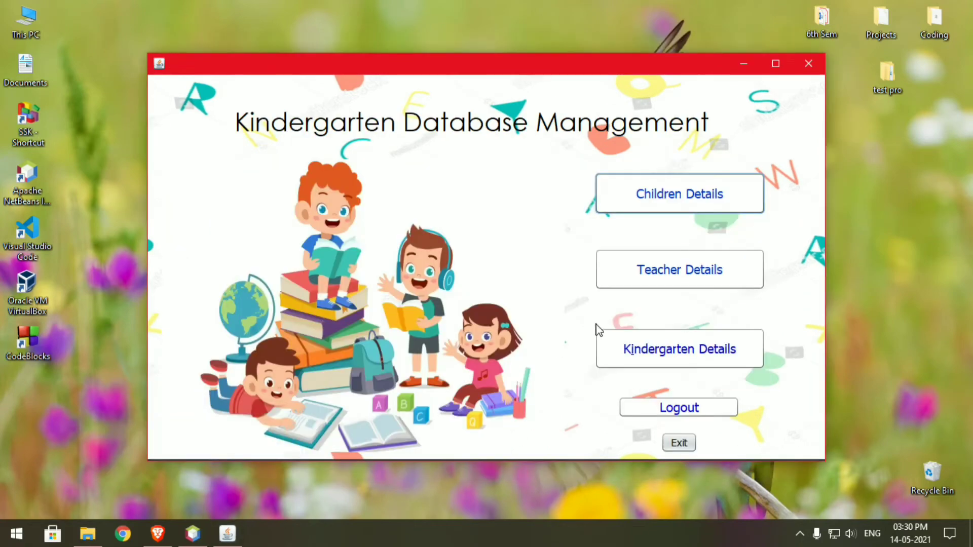
pyautogui.moveTo(608, 322)
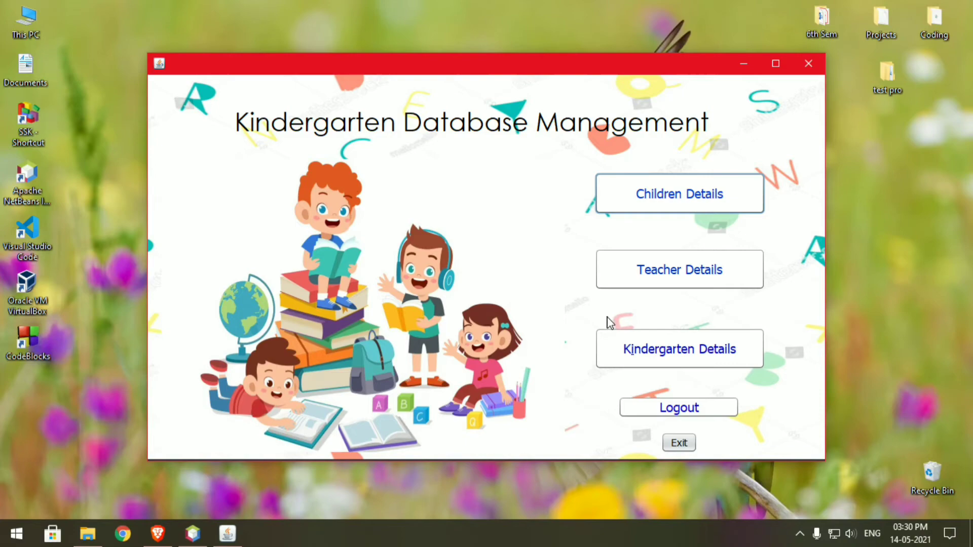
pyautogui.click(679, 269)
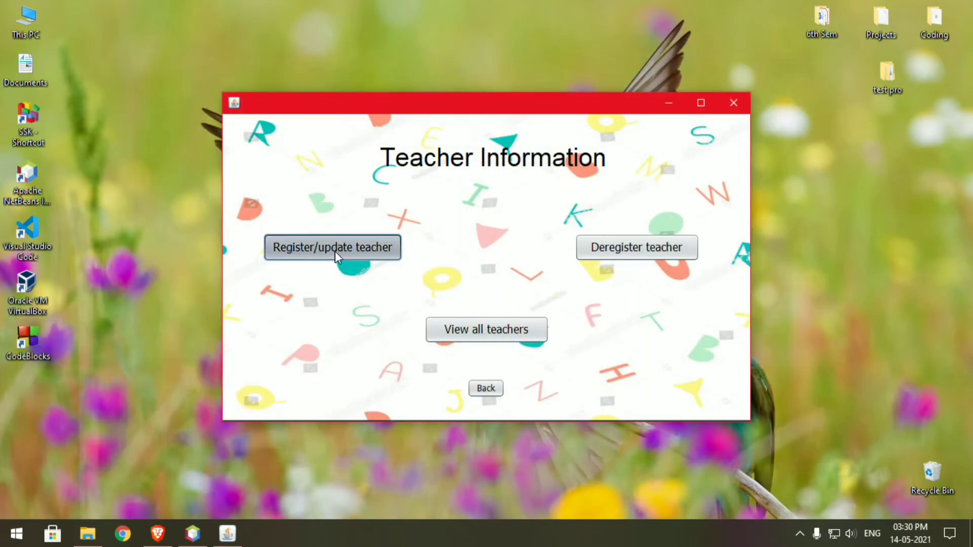
pyautogui.click(333, 247)
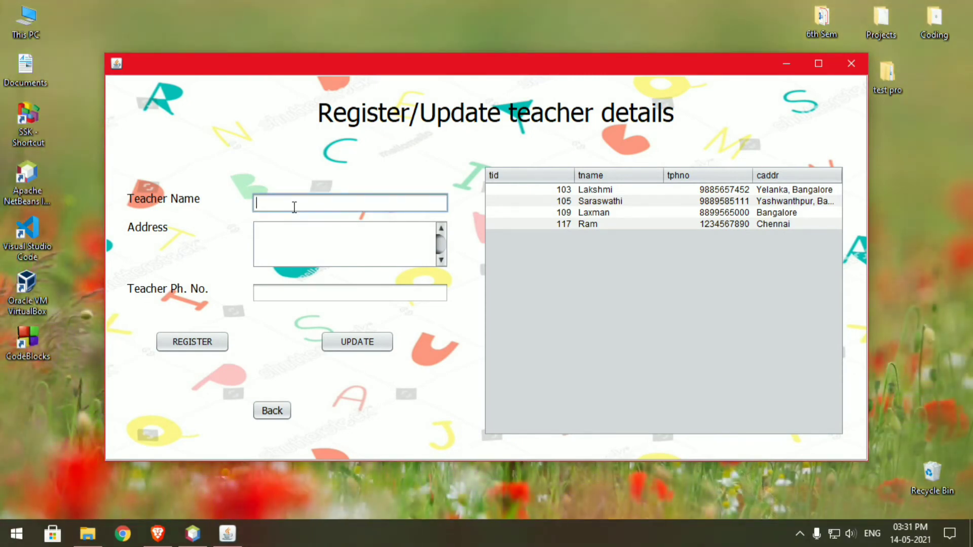
pyautogui.write('teacher')
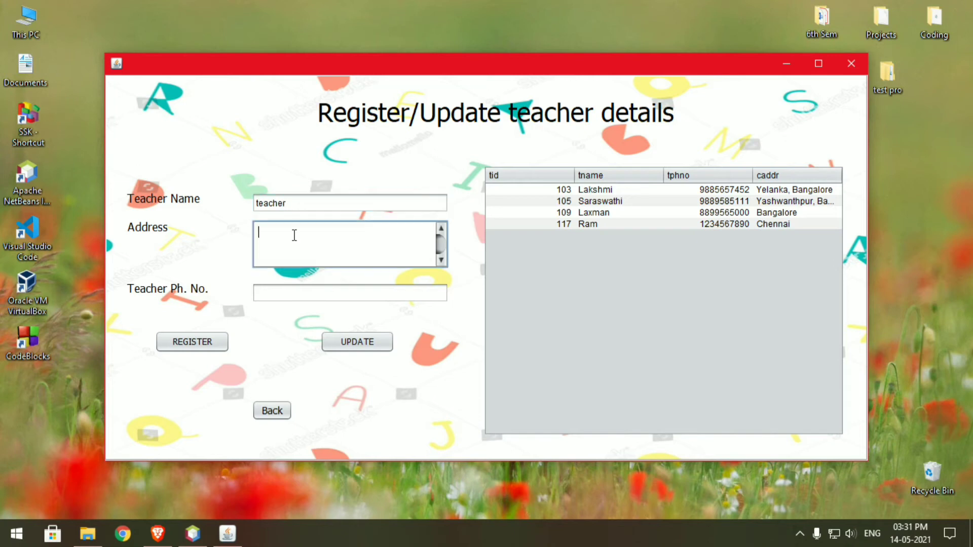
pyautogui.write('Banga')
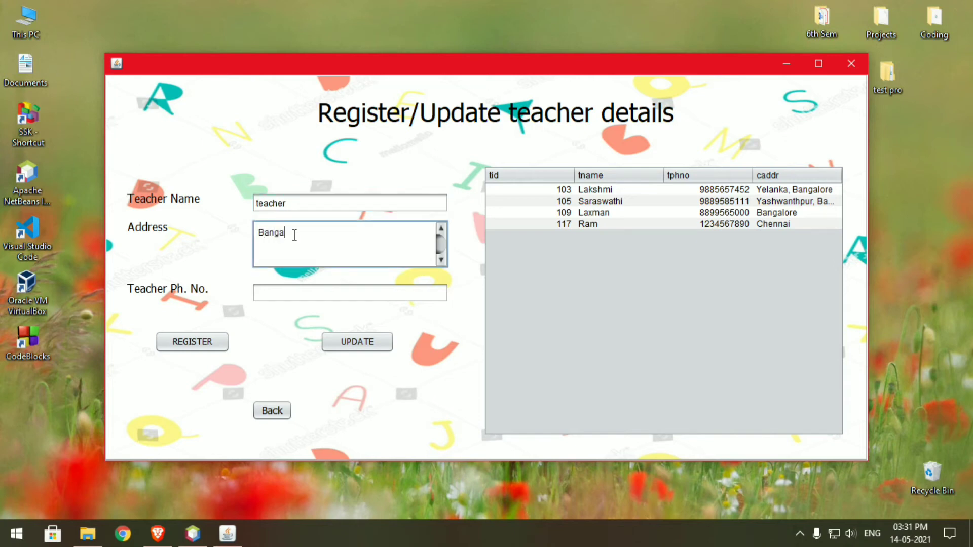
pyautogui.write('lorre')
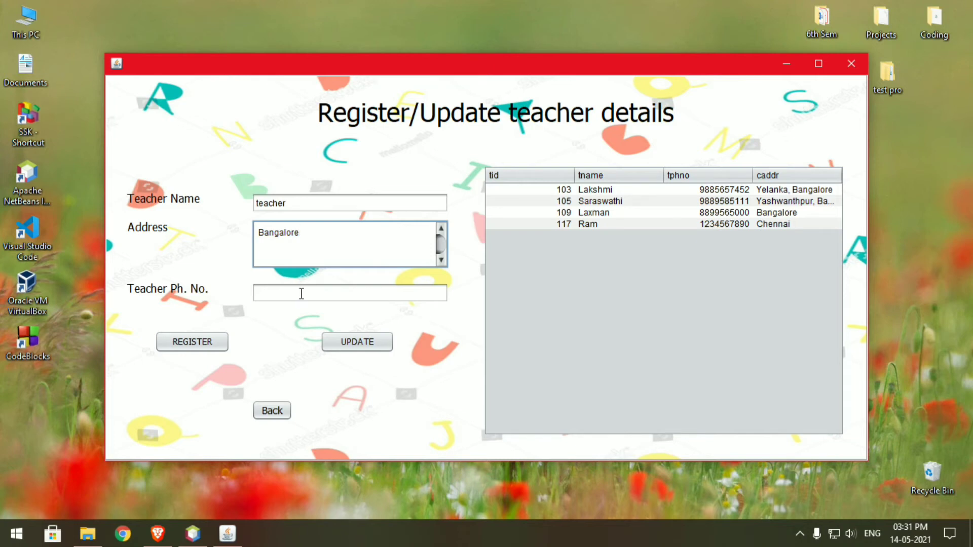
pyautogui.write('123654')
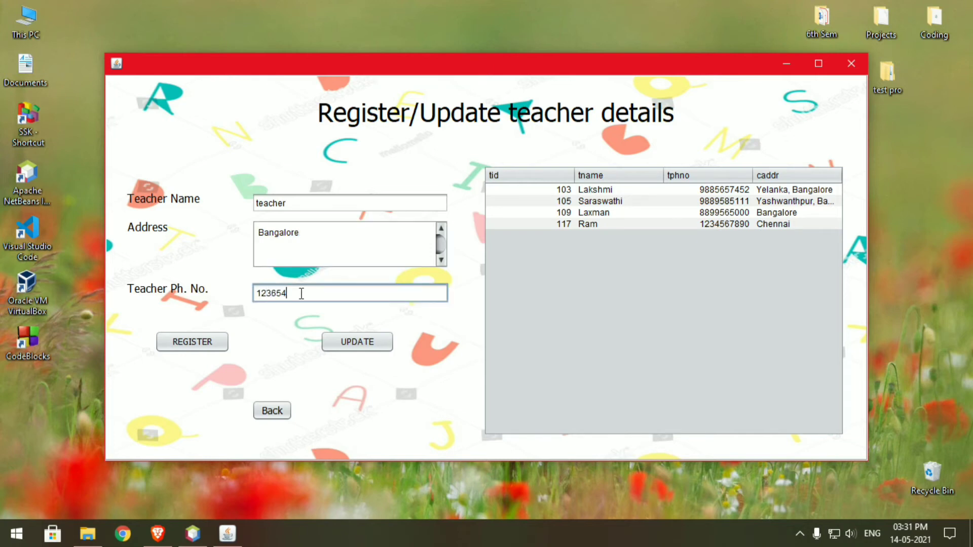
pyautogui.write('7895')
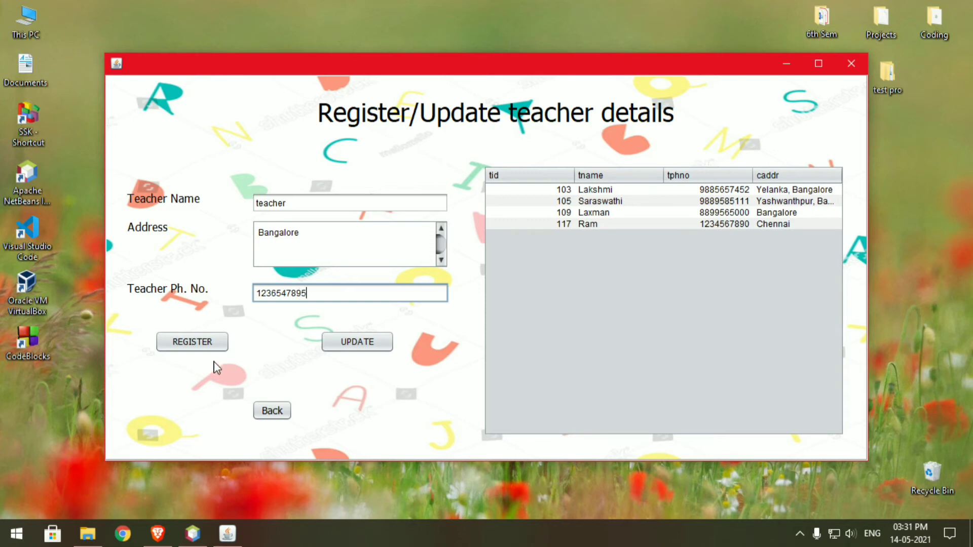
pyautogui.click(191, 341)
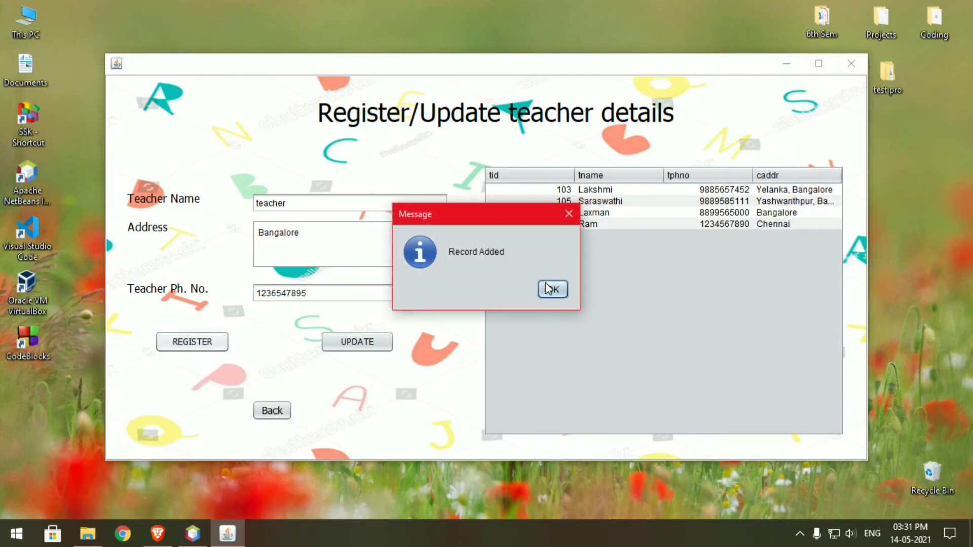
pyautogui.click(551, 290)
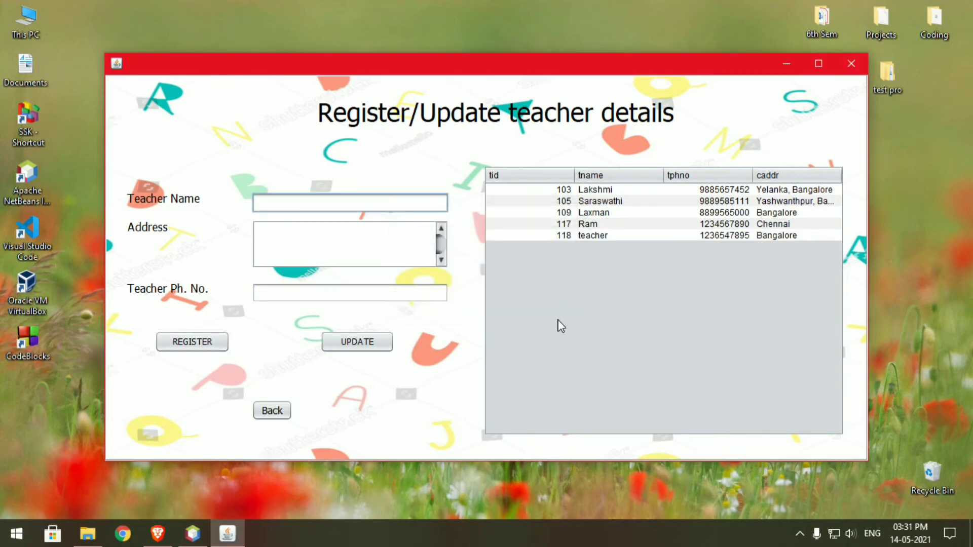
pyautogui.moveTo(598, 243)
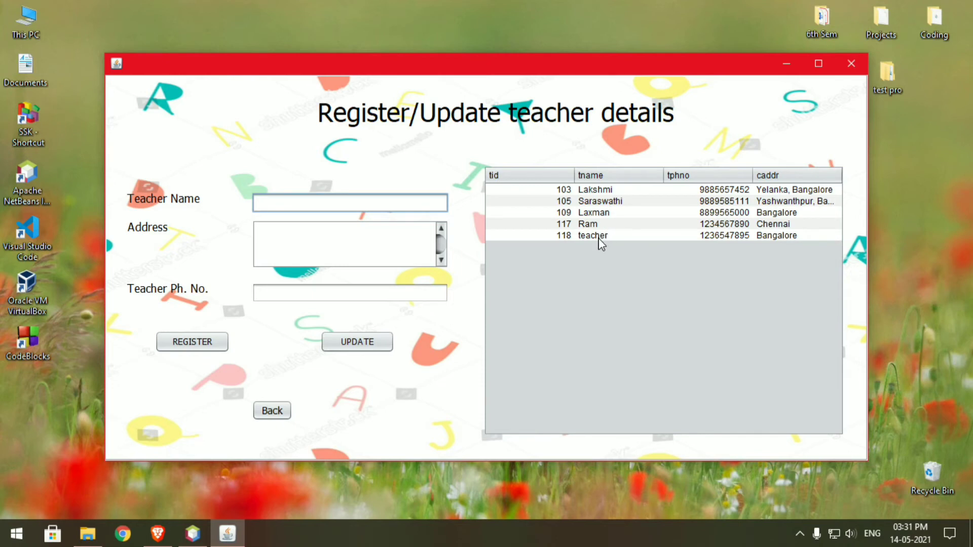
pyautogui.click(592, 235)
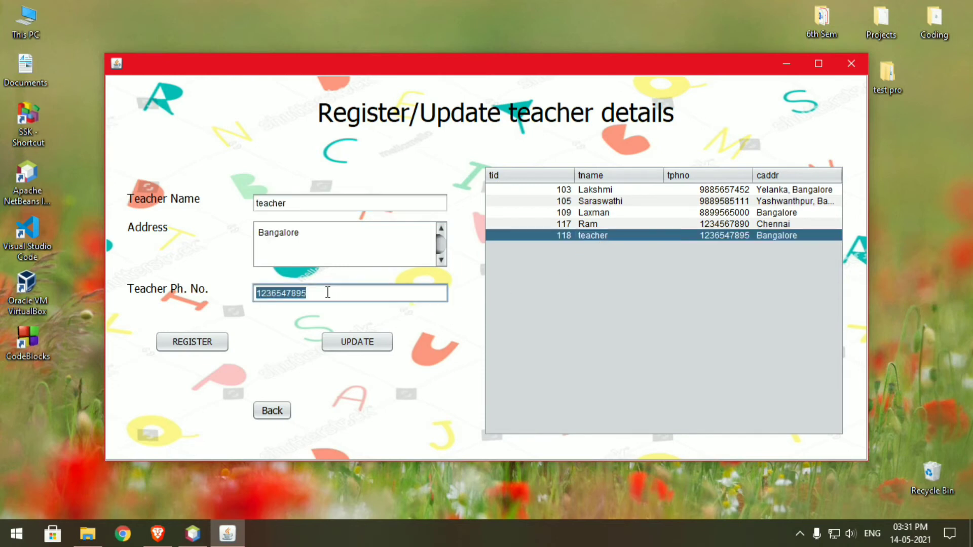
pyautogui.write('10')
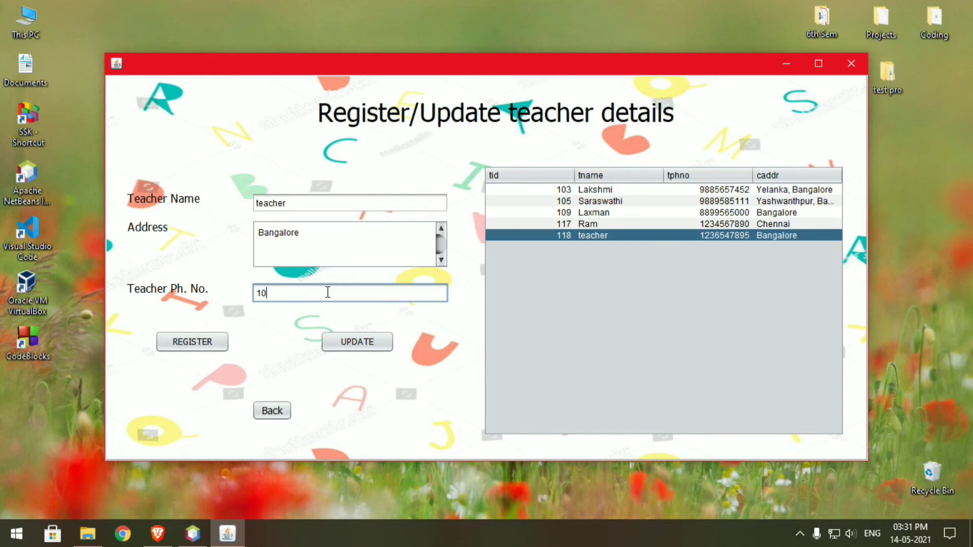
pyautogui.write('000000000')
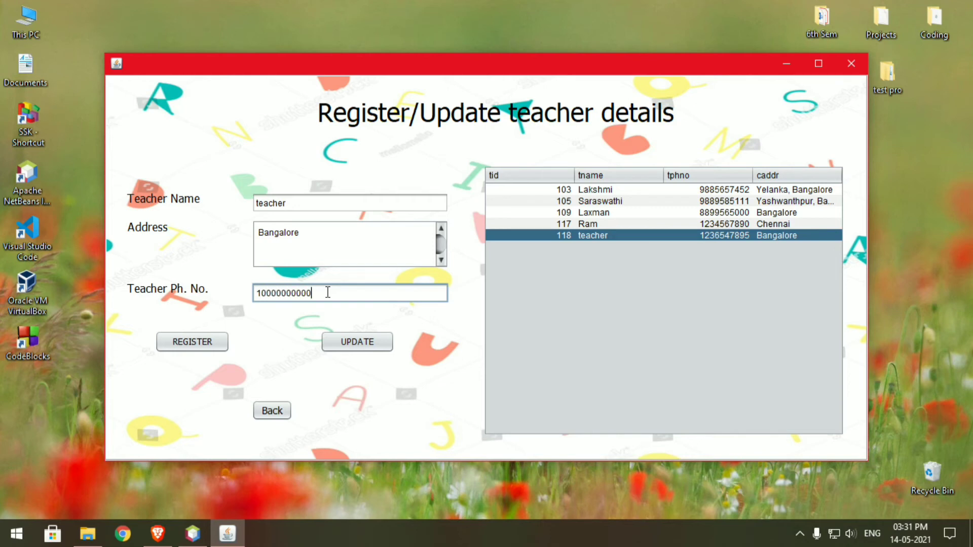
pyautogui.click(357, 342)
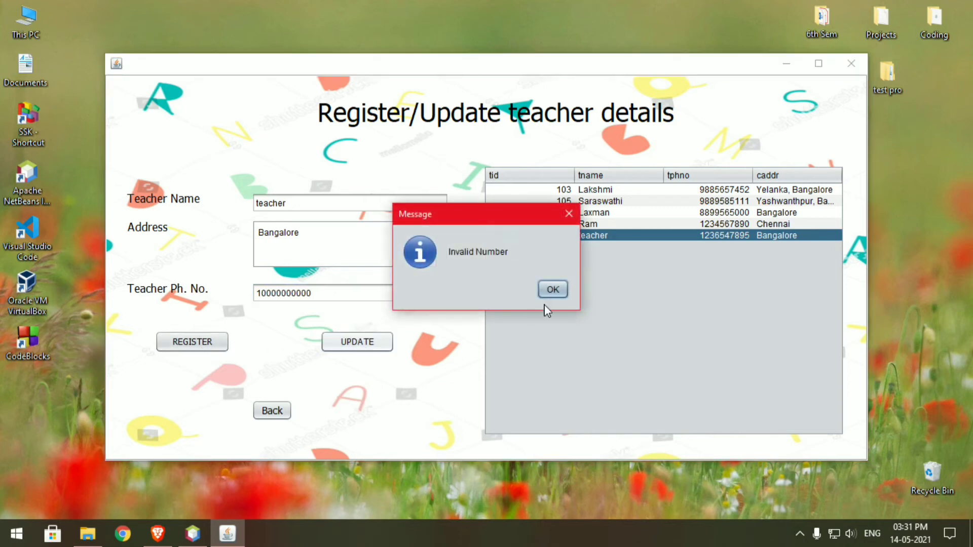
pyautogui.moveTo(551, 289)
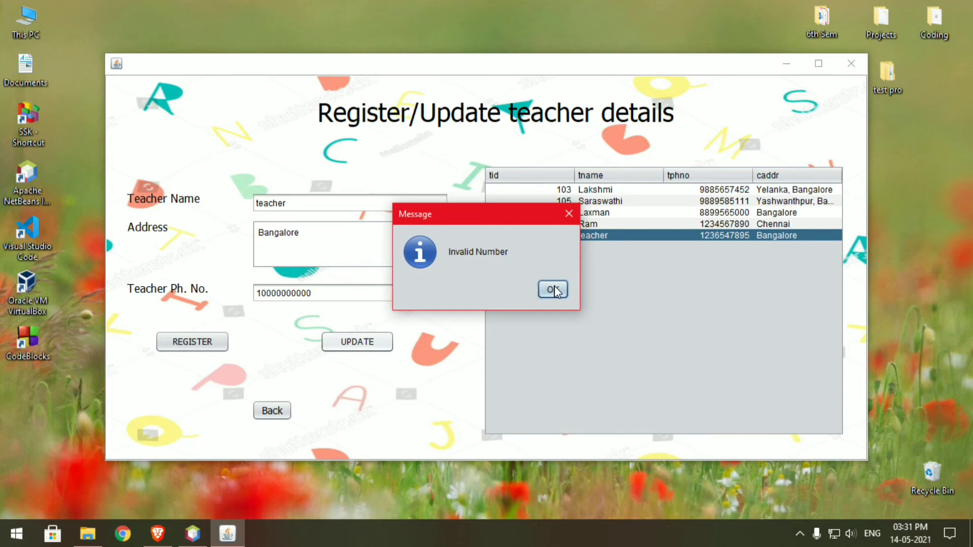
pyautogui.click(551, 289)
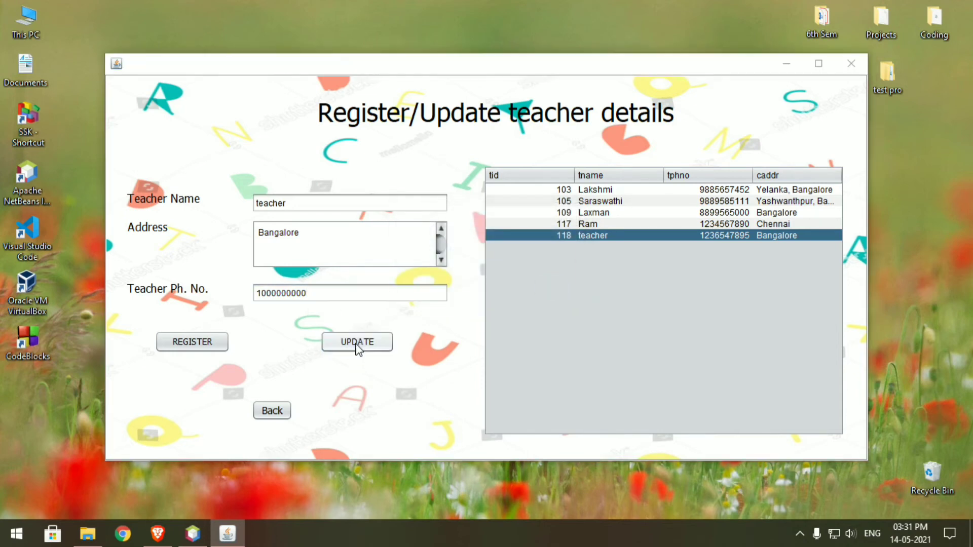
pyautogui.click(356, 342)
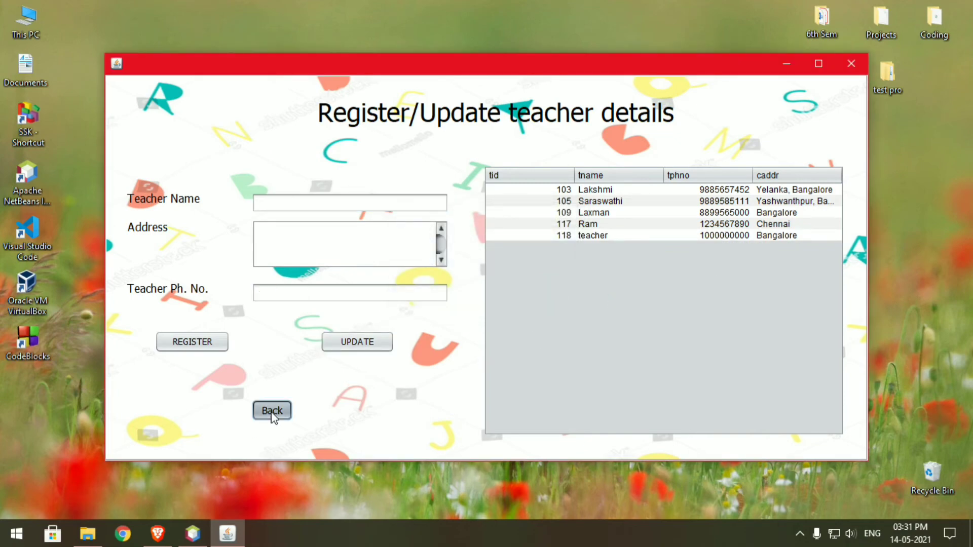
pyautogui.click(271, 410)
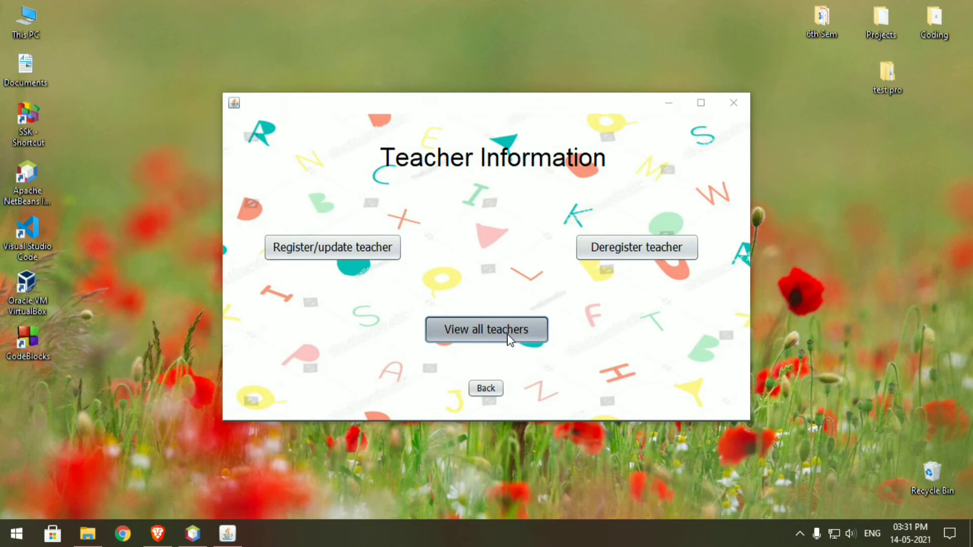
# Step: View all teachers to check teacher 118's phone, then open Kindergarten Details
pyautogui.click(486, 329)
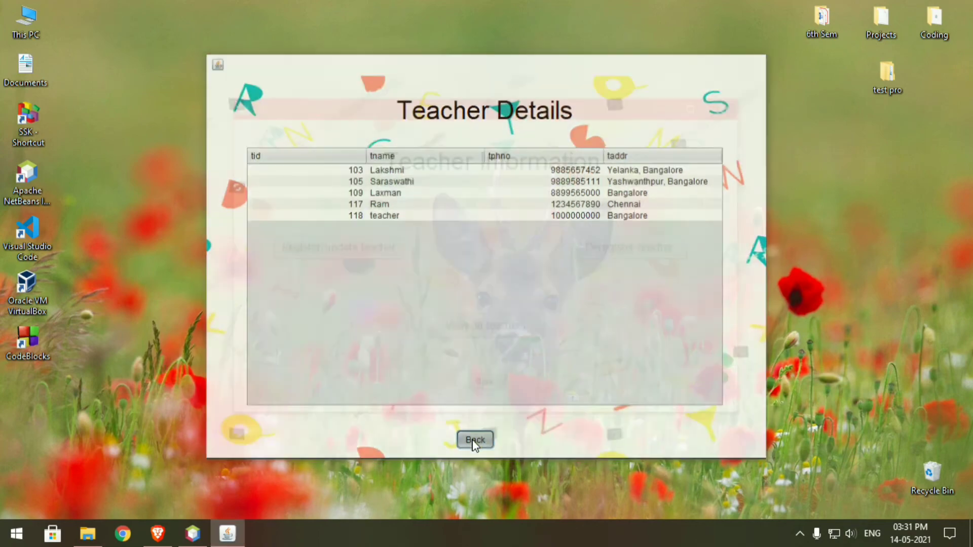
pyautogui.click(475, 439)
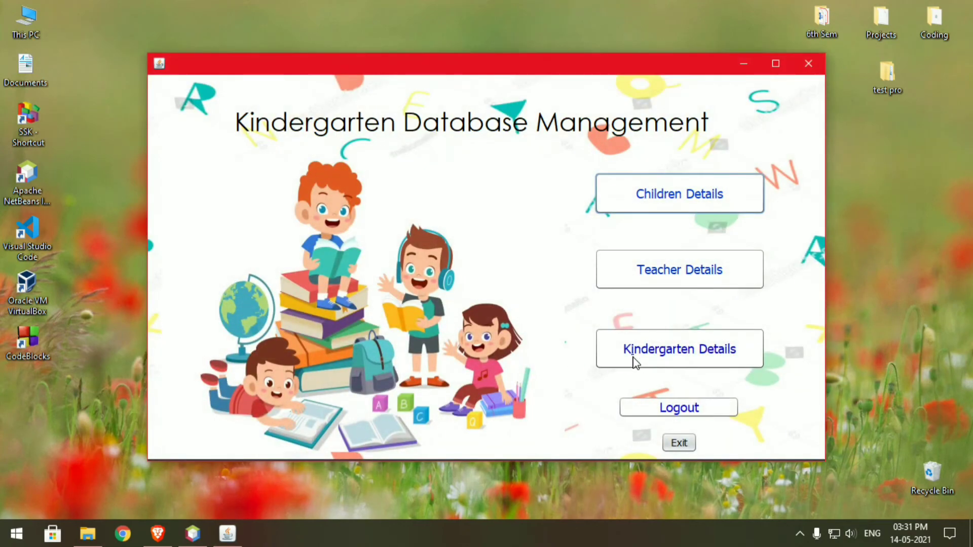
pyautogui.moveTo(650, 367)
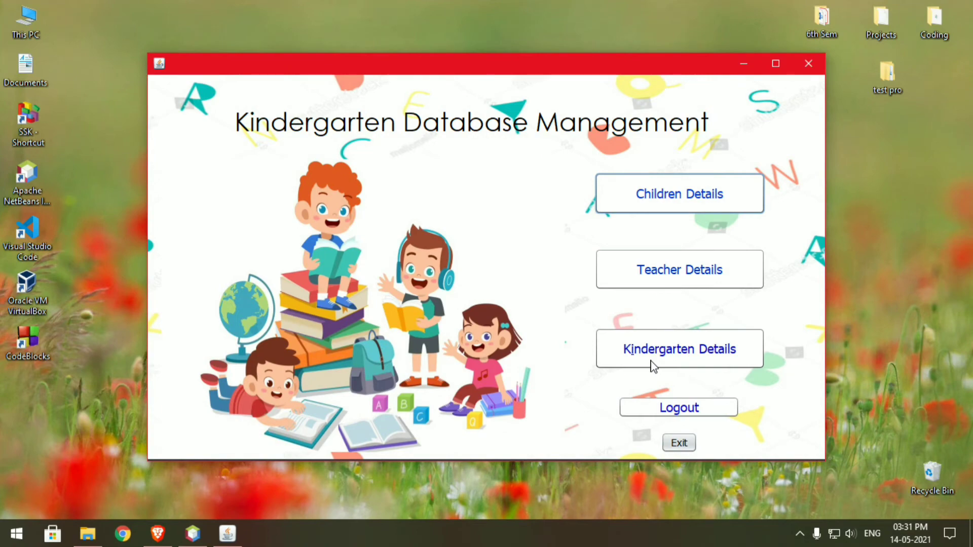
pyautogui.click(679, 348)
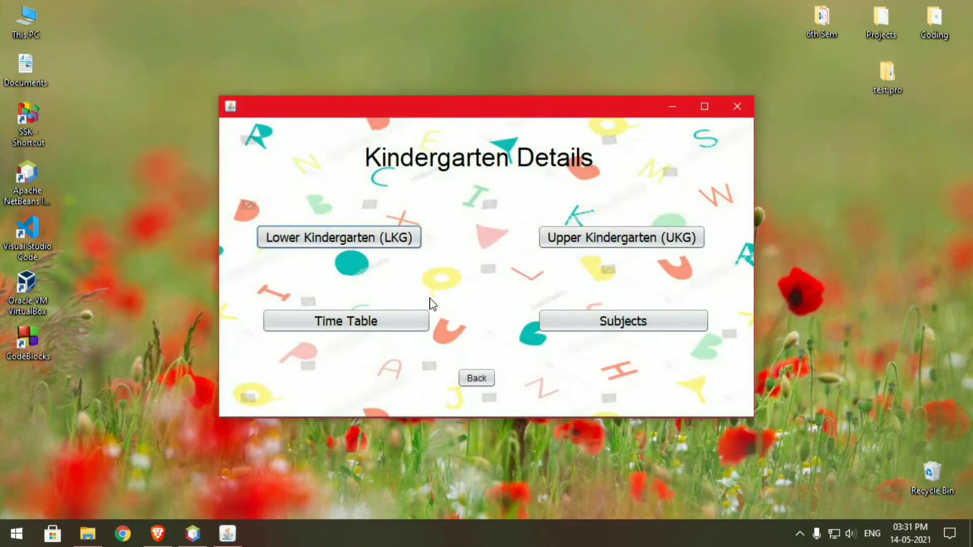
# Step: View the LKG and UKG class lists, returning to kindergarten details after each
pyautogui.click(338, 237)
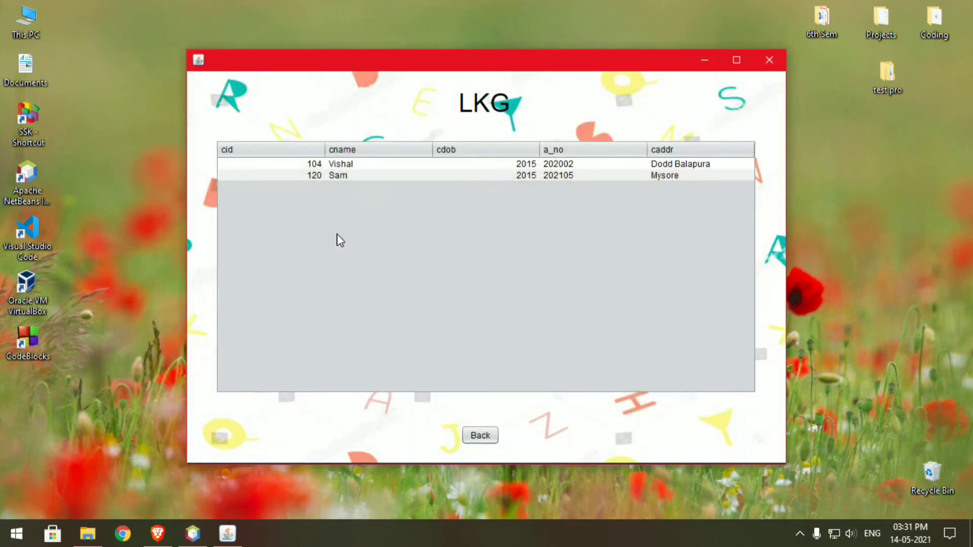
pyautogui.click(480, 435)
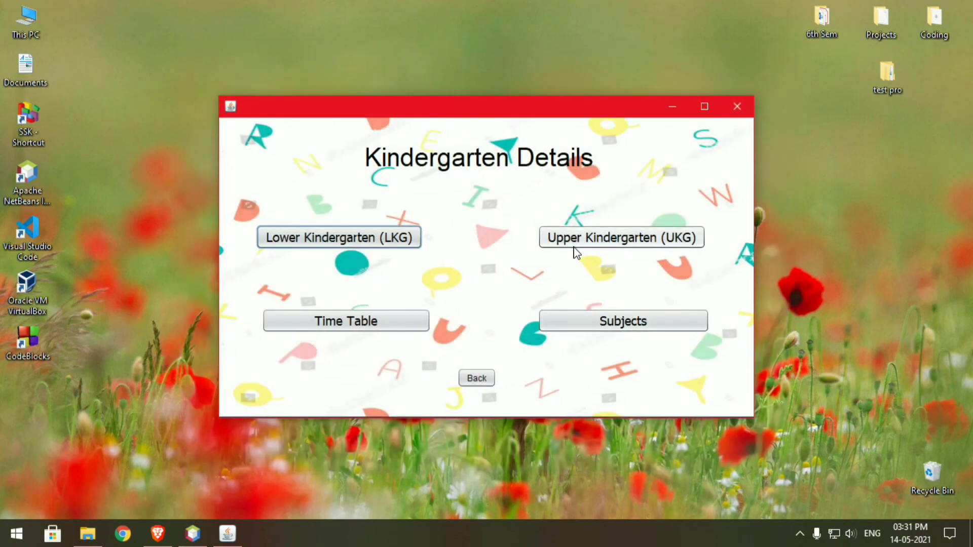
pyautogui.click(622, 237)
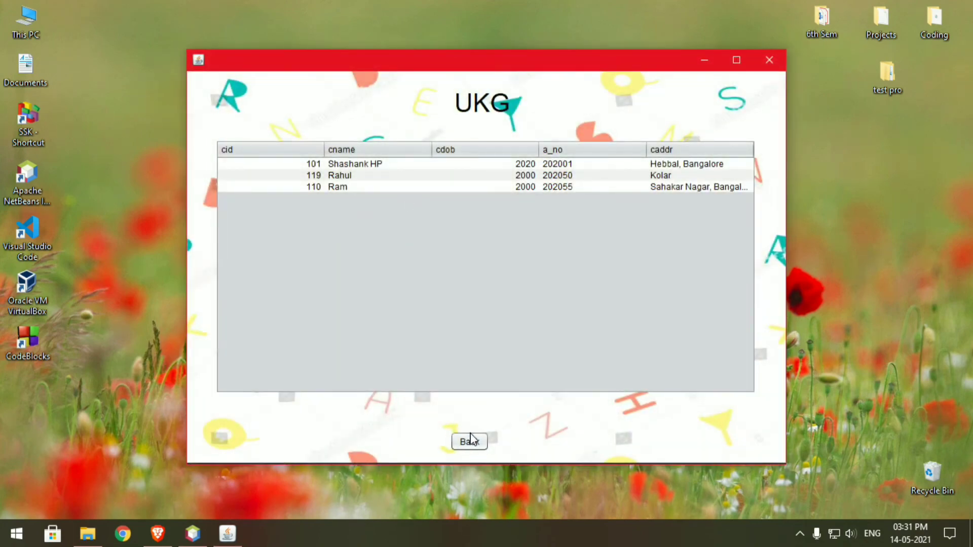
pyautogui.click(469, 441)
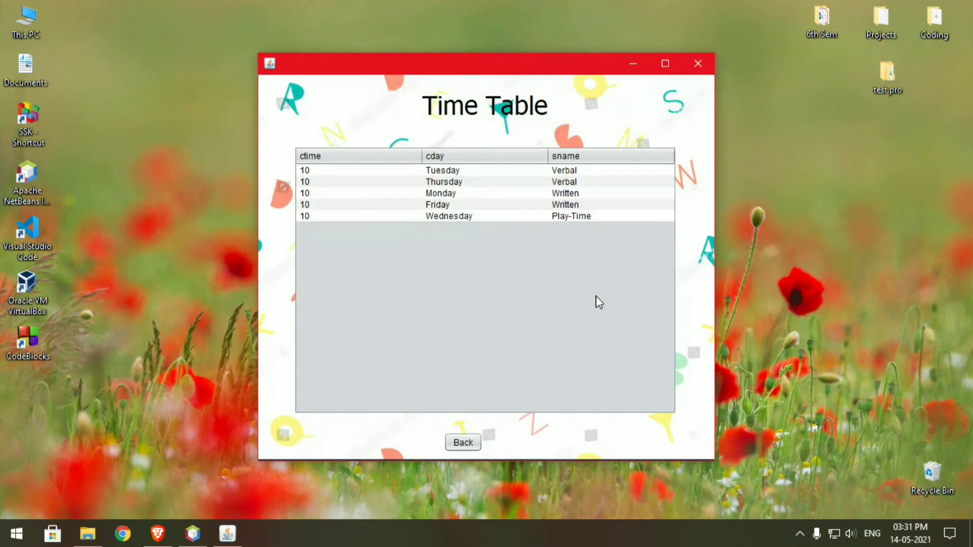
# Step: Leave the timetable, view the subjects list, then go back to the main menu
pyautogui.click(462, 442)
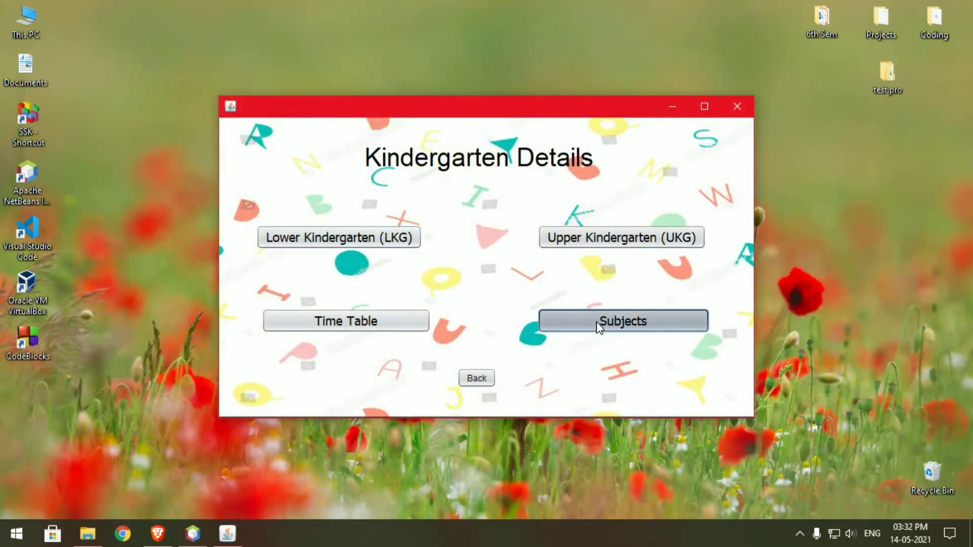
pyautogui.click(623, 320)
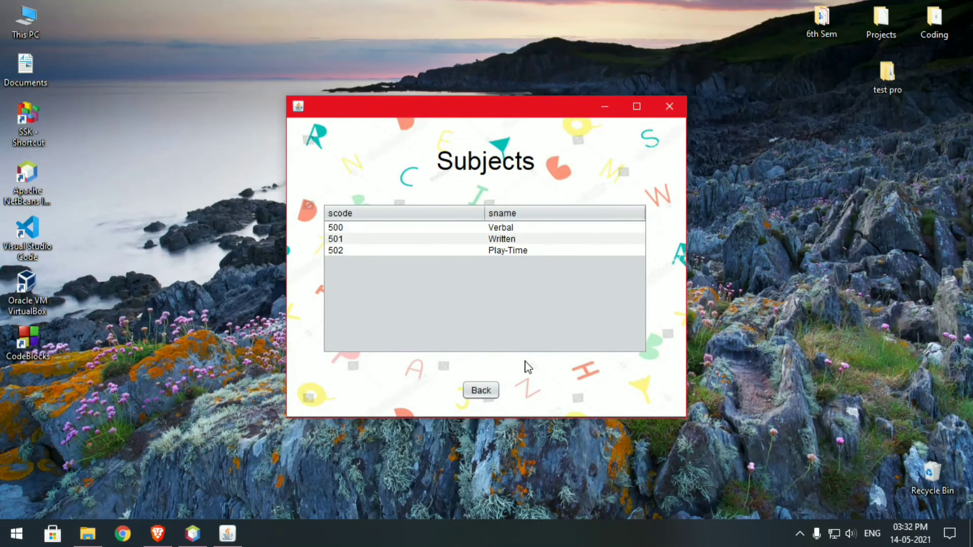
pyautogui.click(481, 390)
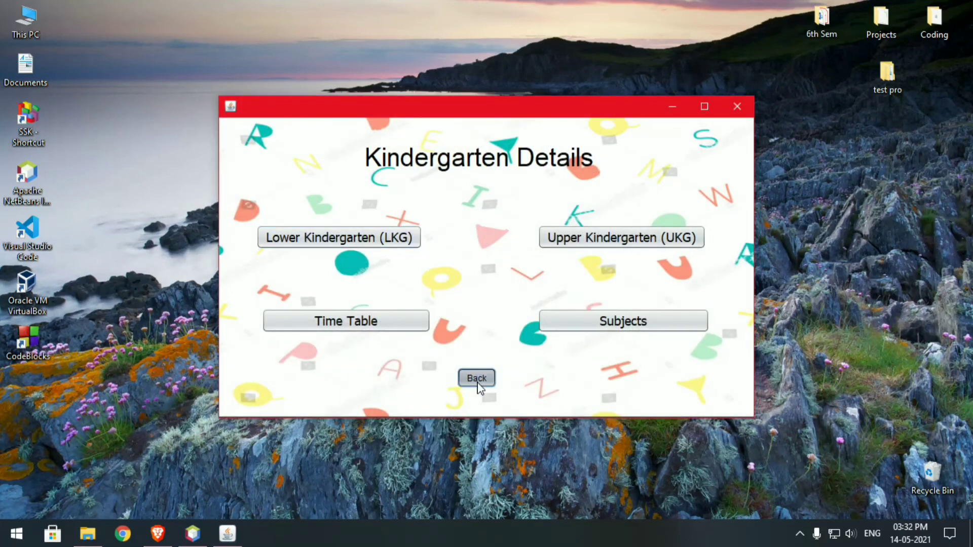
pyautogui.click(475, 378)
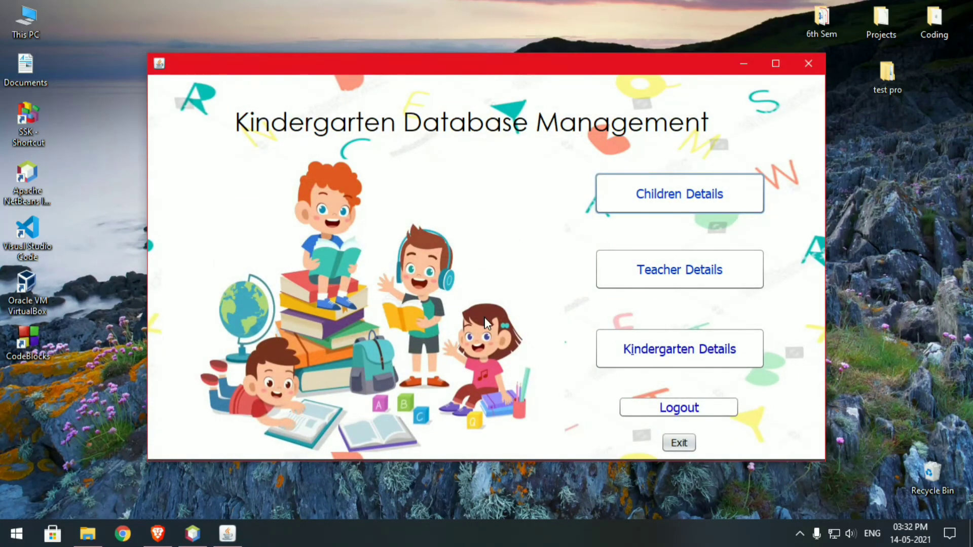